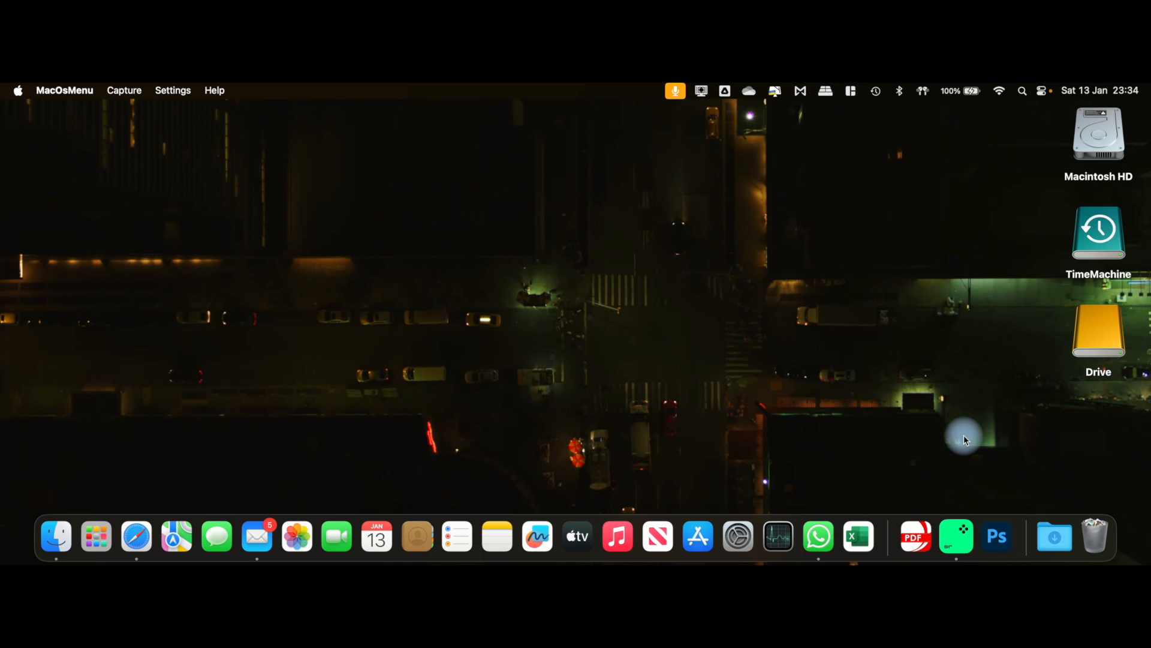
pyautogui.moveTo(995, 538)
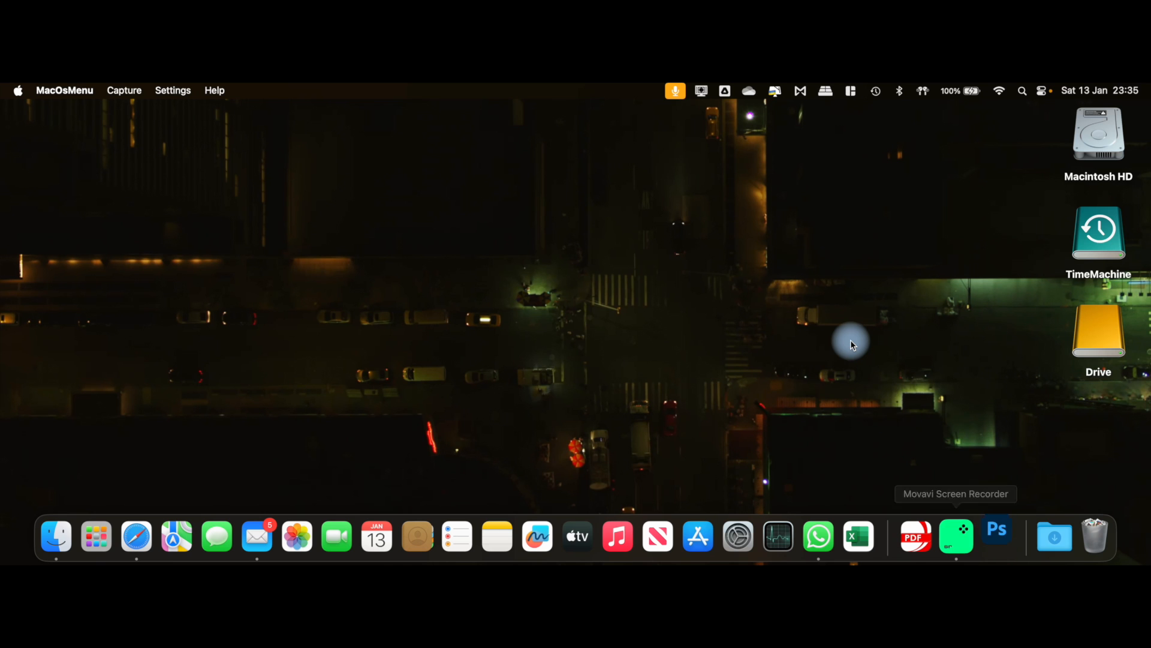
# Step: Launch Adobe Photoshop 2024 from the Dock to reach its Home screen
pyautogui.click(997, 529)
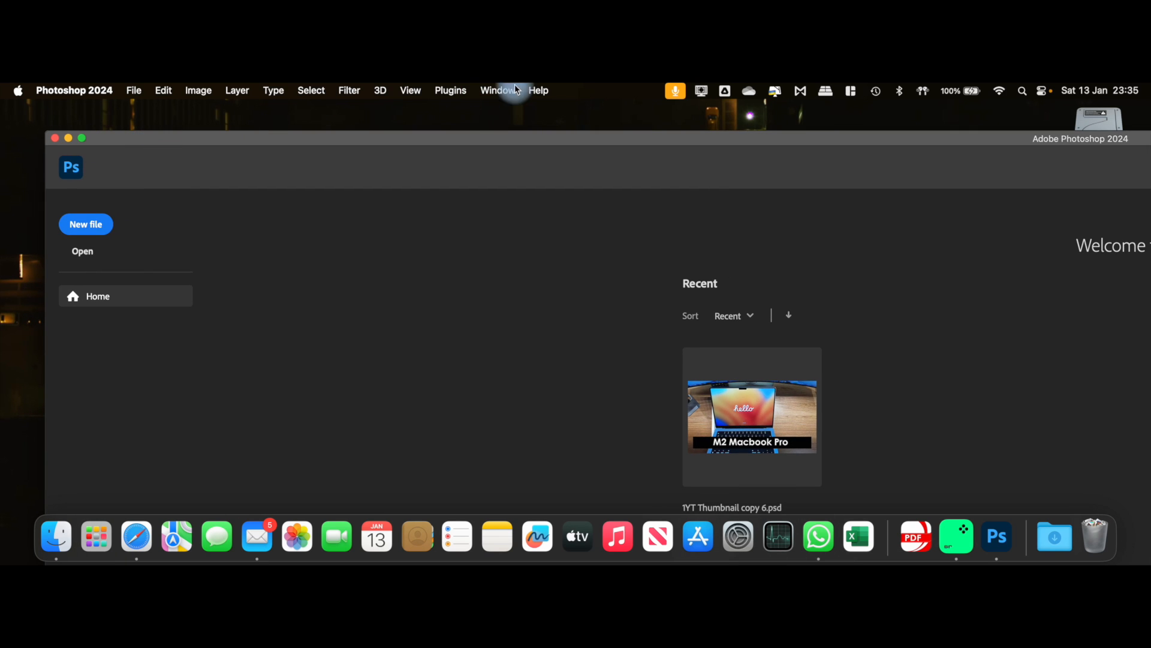
pyautogui.click(538, 91)
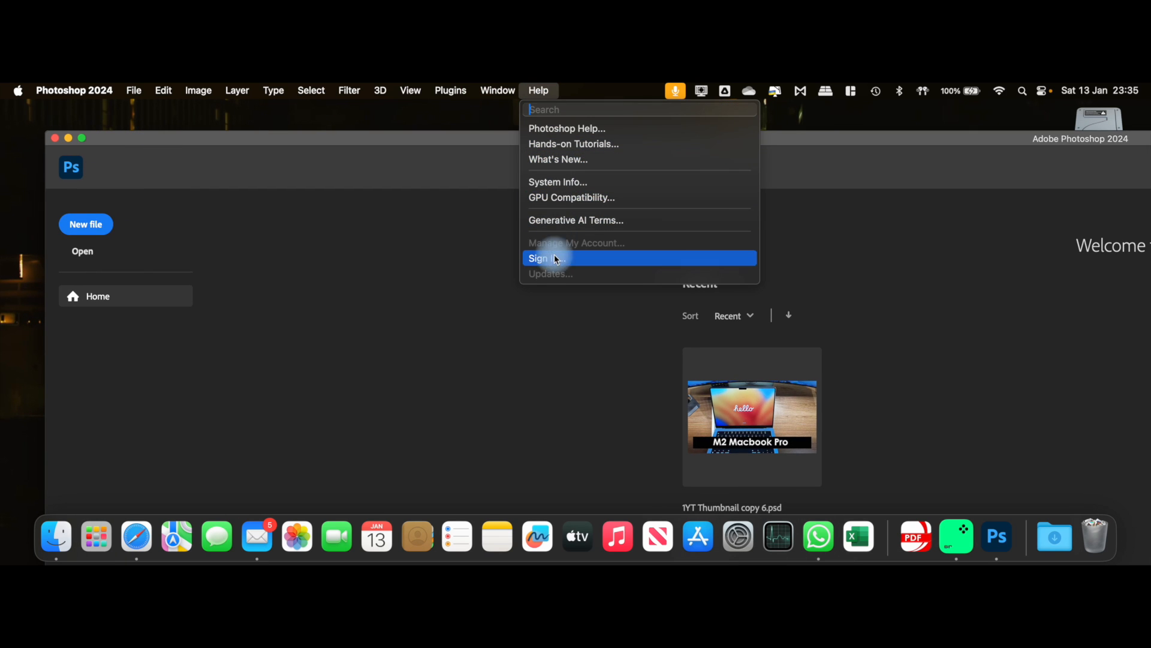
pyautogui.moveTo(598, 275)
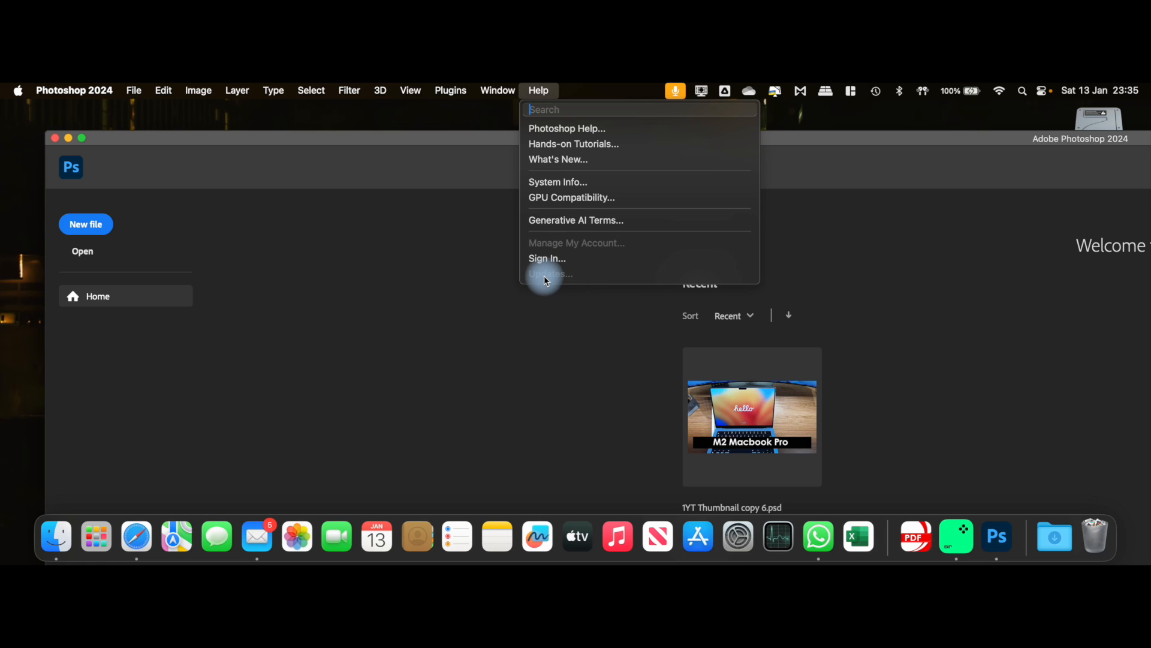
pyautogui.moveTo(889, 248)
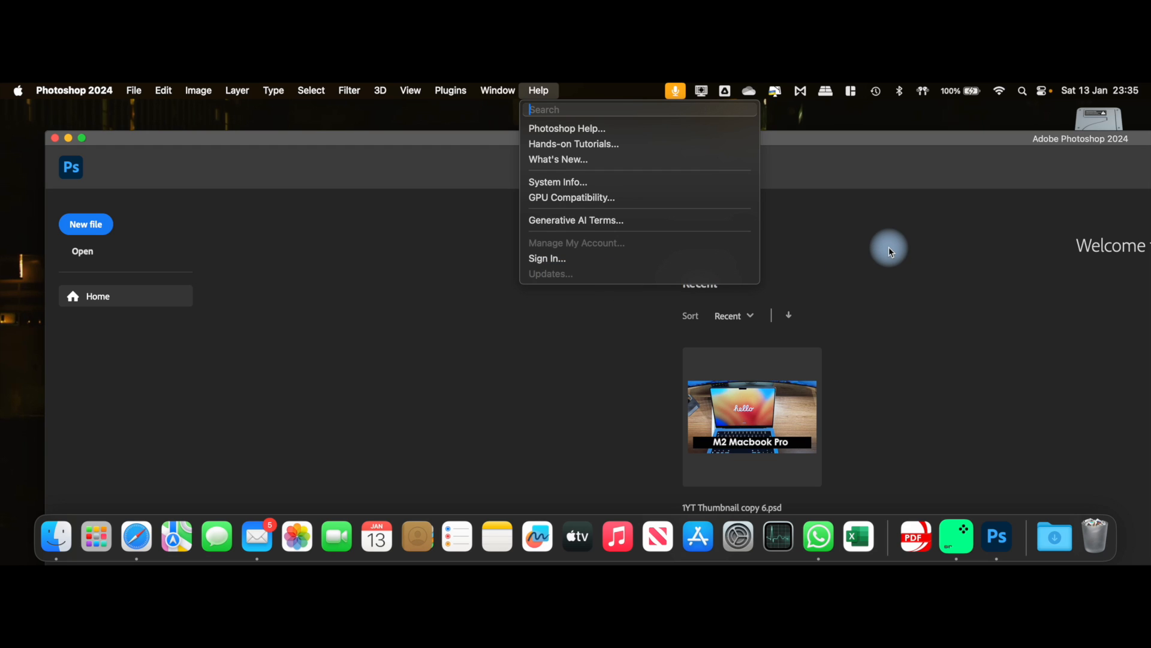
pyautogui.moveTo(545, 281)
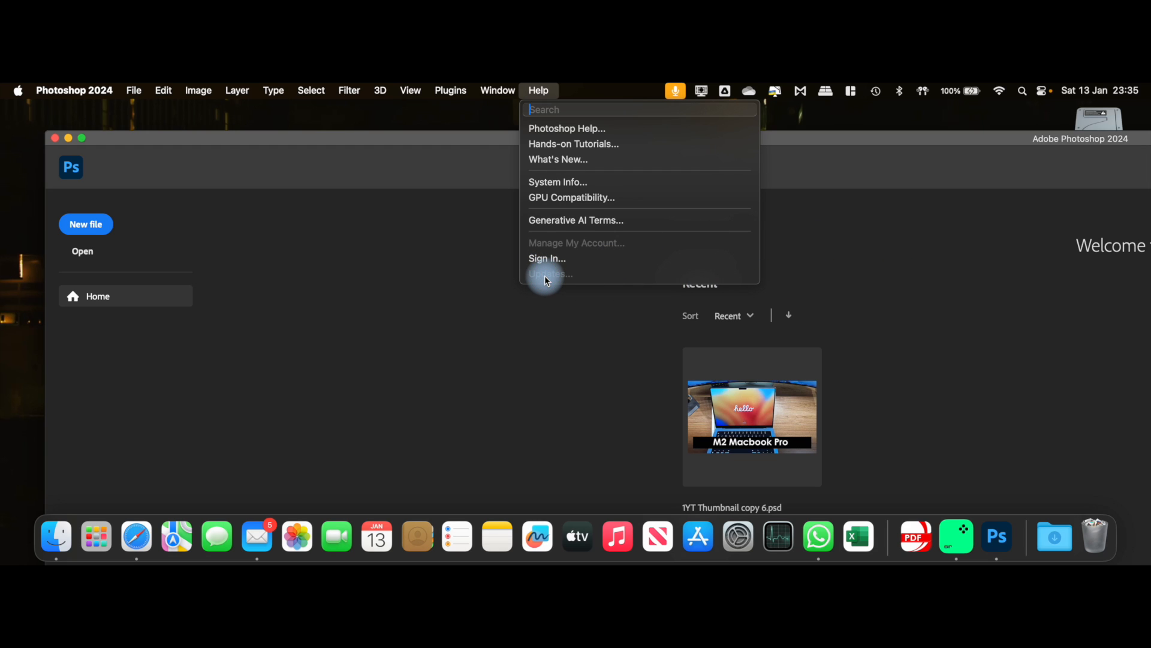
pyautogui.moveTo(339, 280)
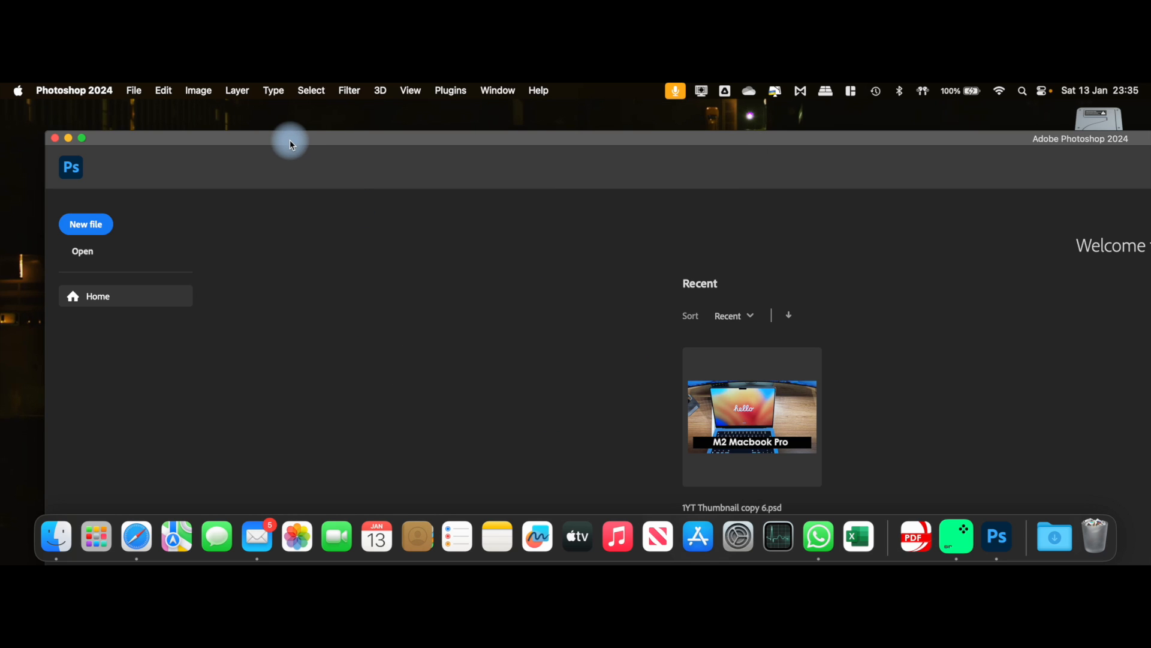
pyautogui.moveTo(97, 541)
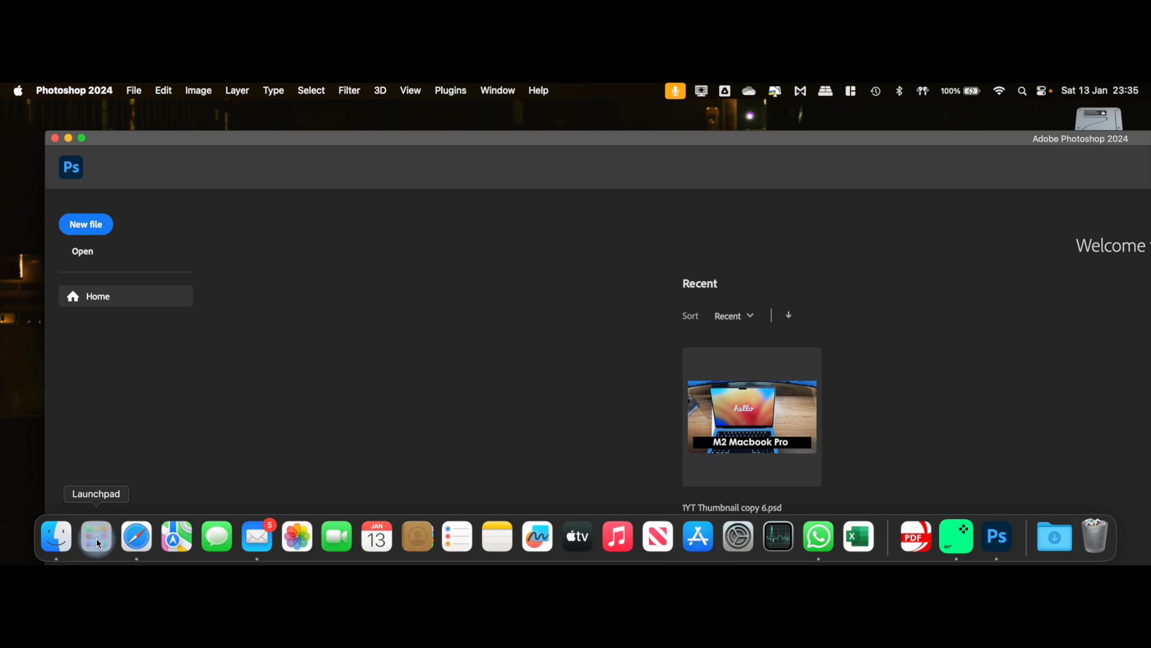
# Step: Open Launchpad and try the Creative Cloud manager icon on its second page
pyautogui.click(96, 537)
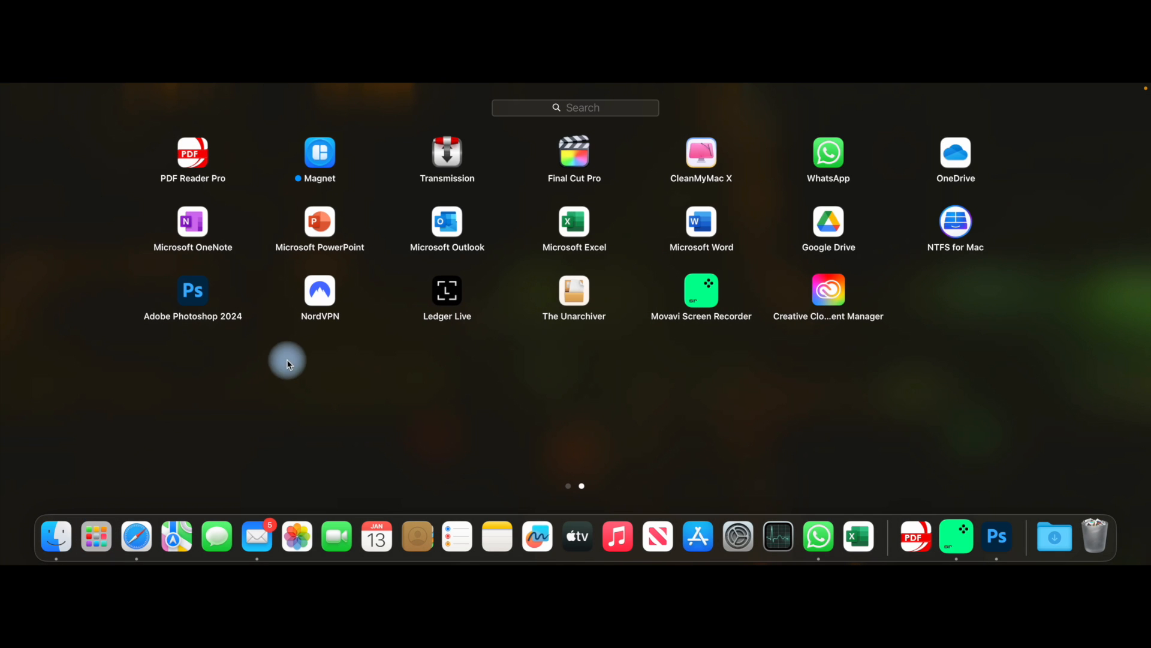
pyautogui.moveTo(844, 295)
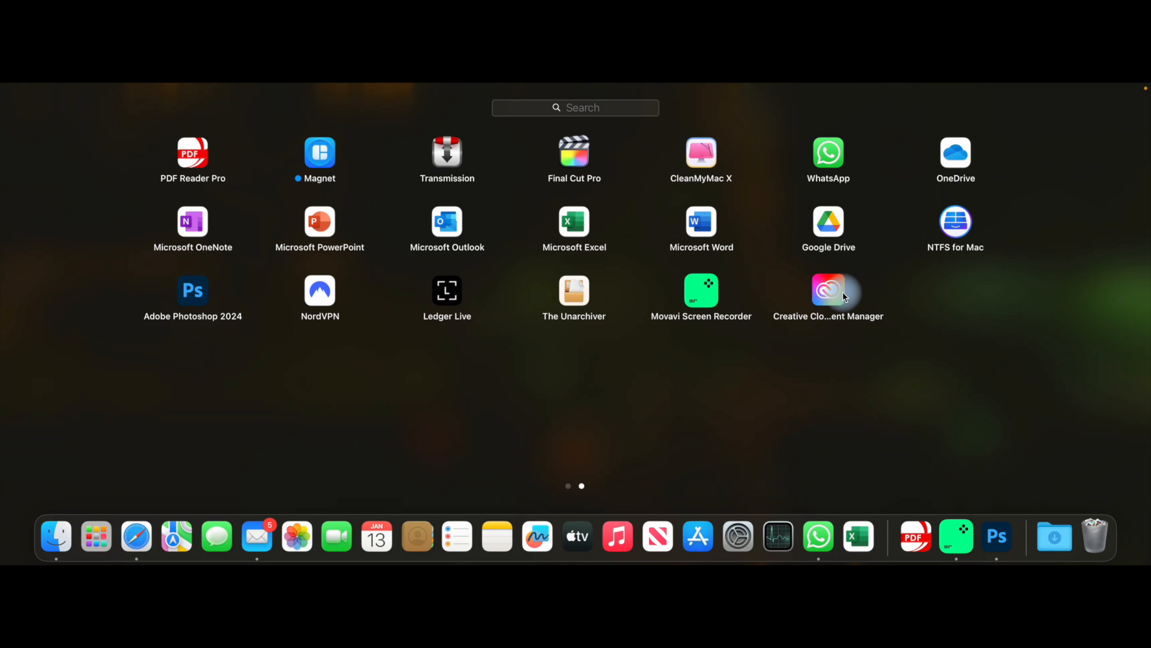
pyautogui.click(828, 290)
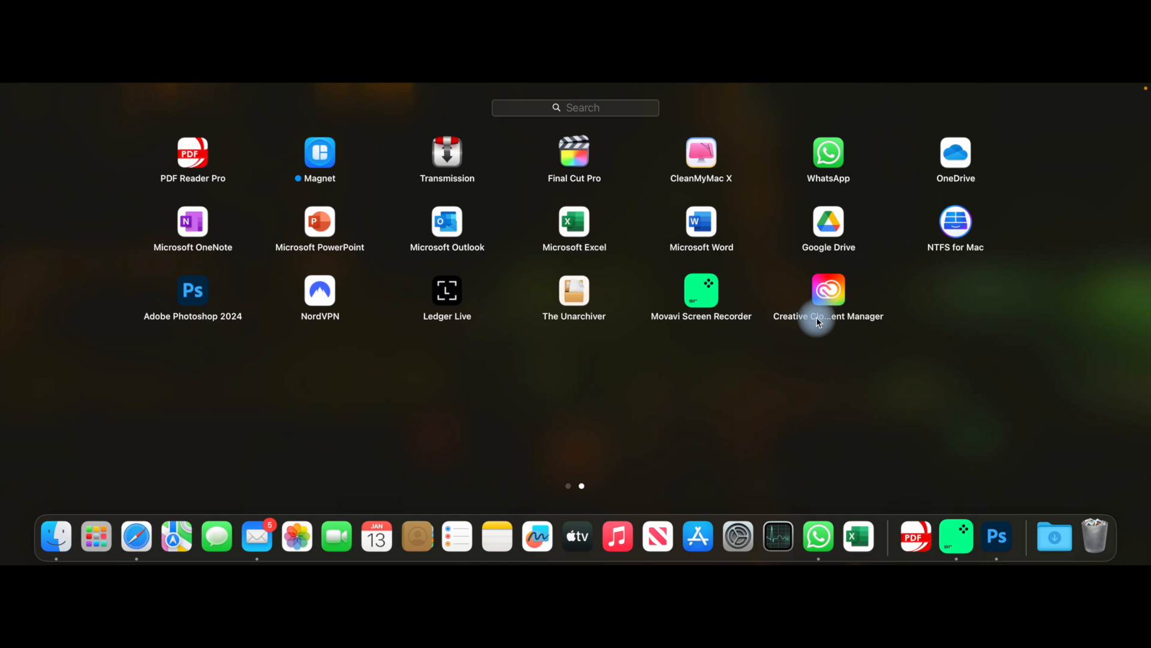
pyautogui.moveTo(793, 317)
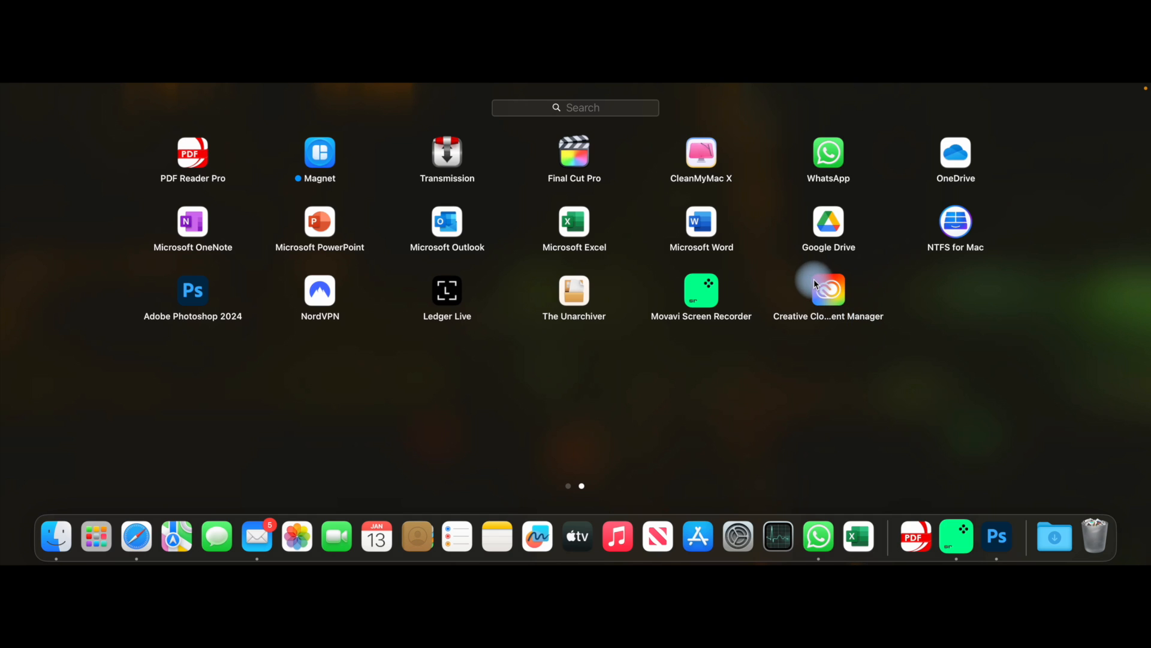
pyautogui.moveTo(786, 309)
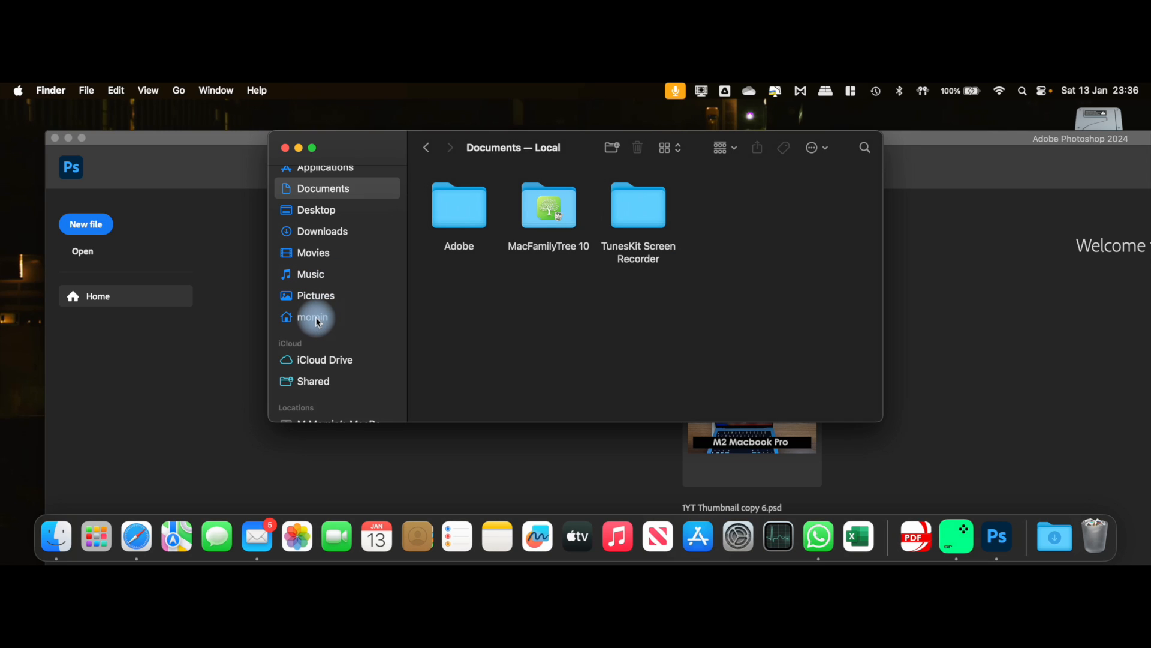
# Step: Show hidden files in the home folder and open Library
pyautogui.click(314, 316)
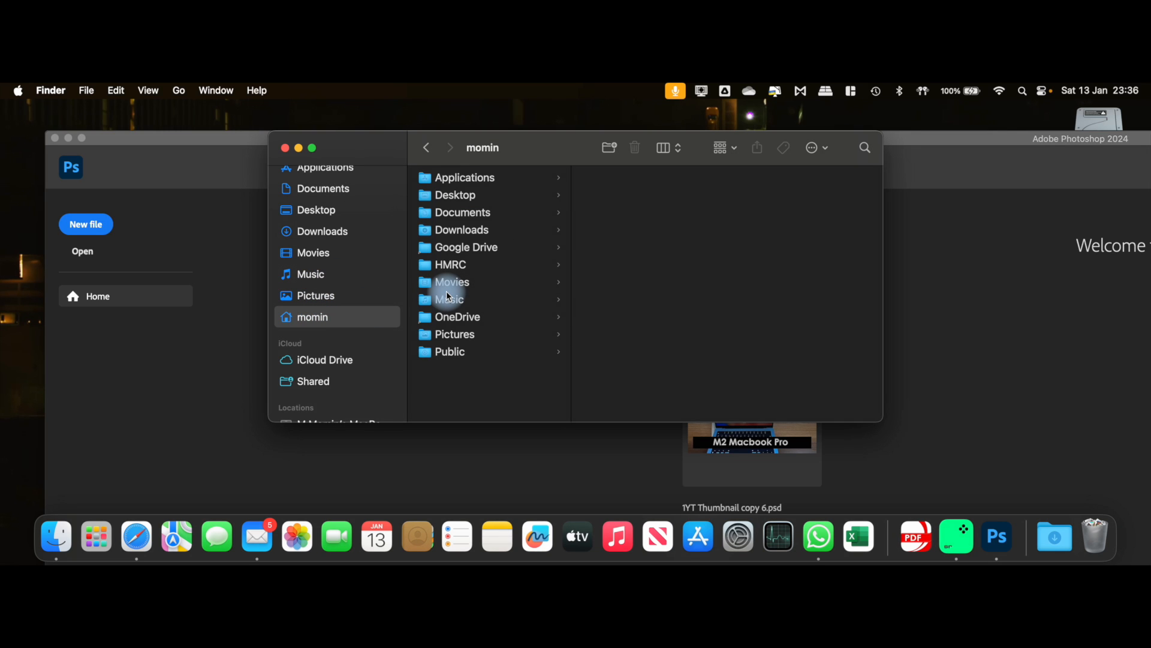
pyautogui.press('cmd+shift+.')
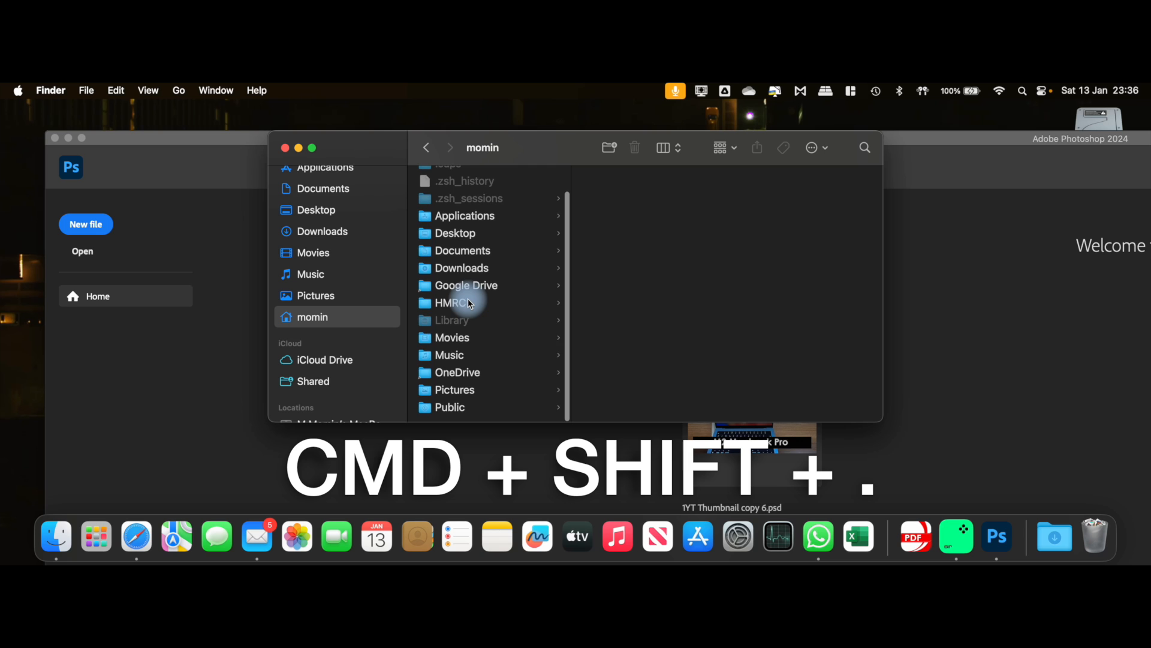
pyautogui.moveTo(460, 324)
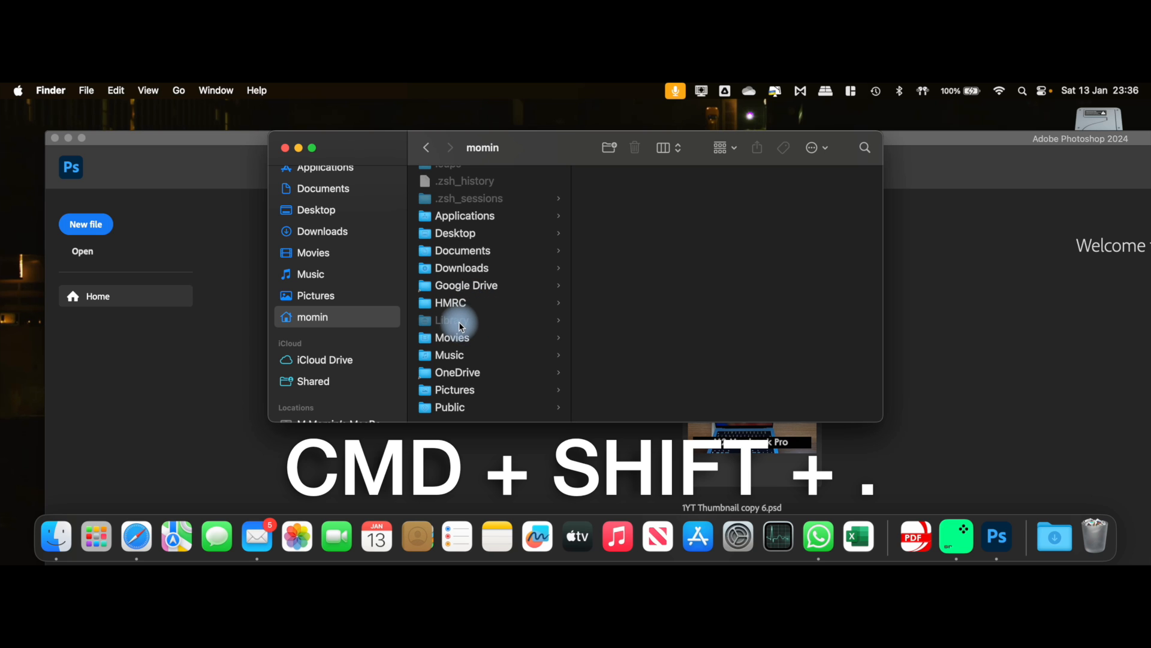
pyautogui.click(464, 321)
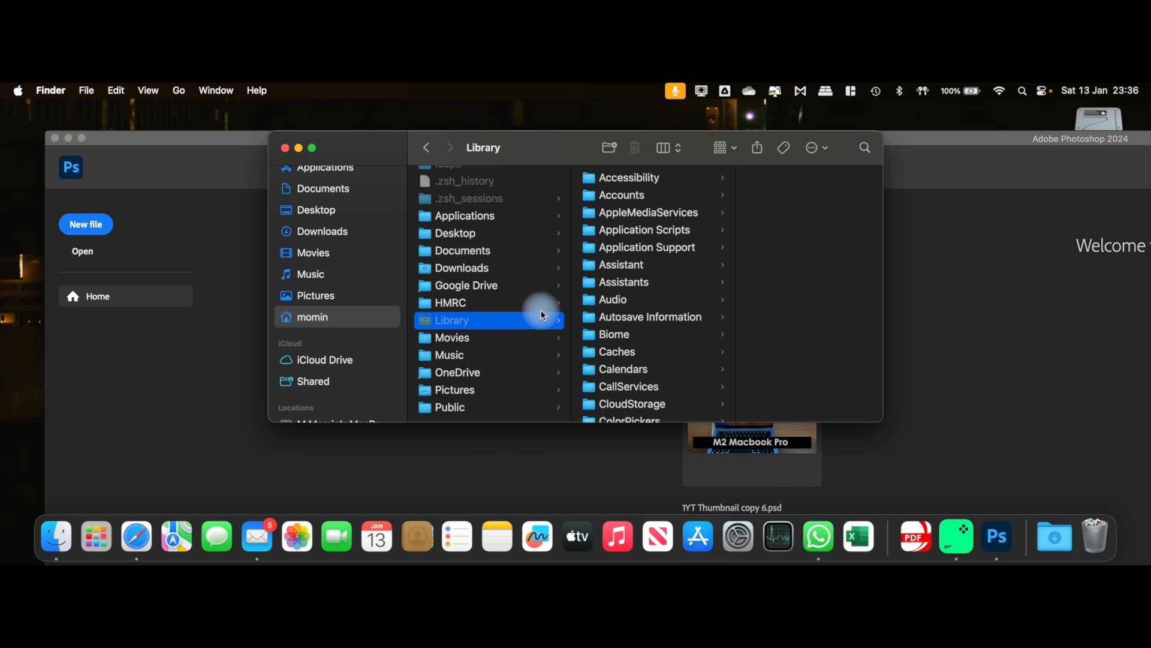
pyautogui.moveTo(637, 225)
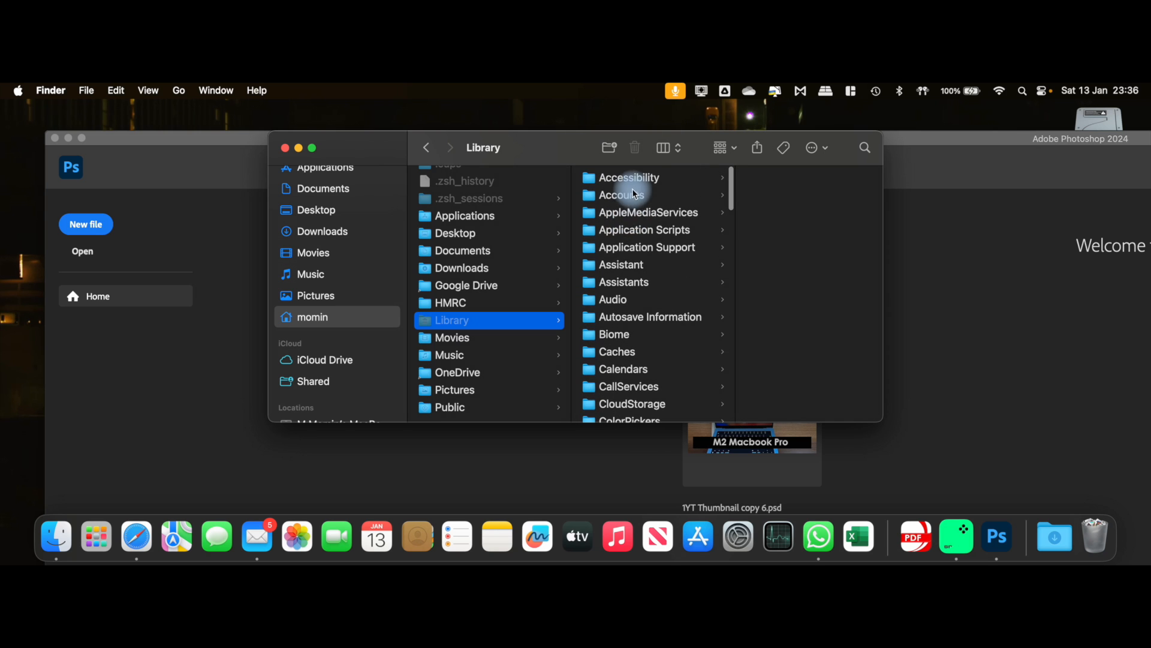
pyautogui.moveTo(628, 250)
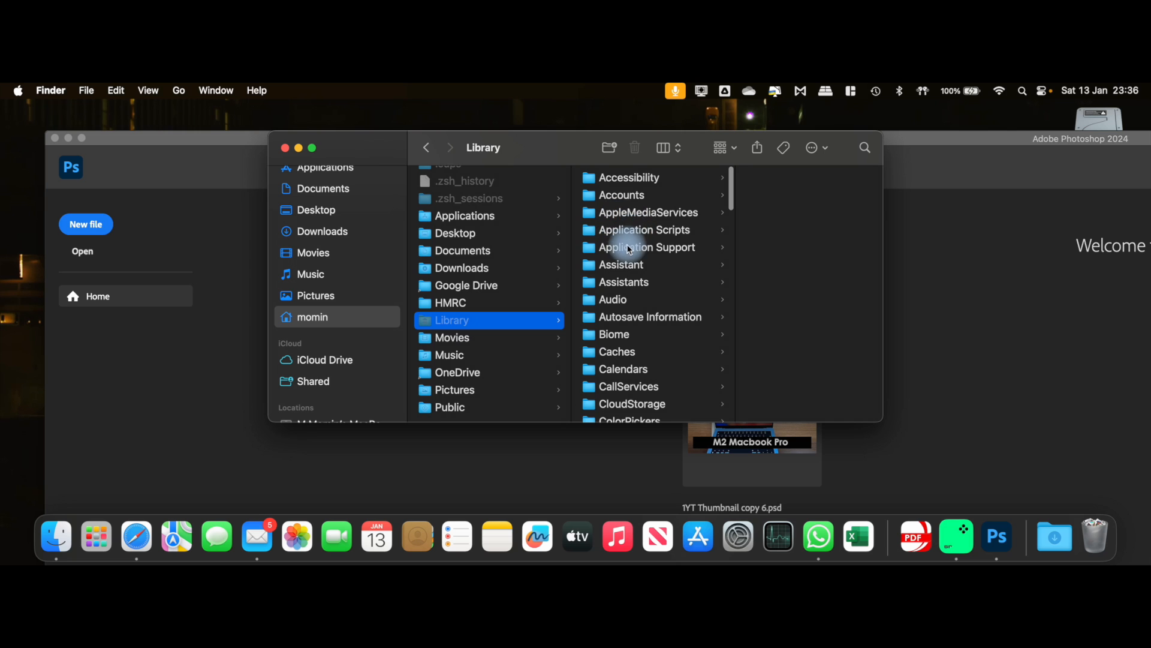
# Step: Browse Application Support > Adobe, check the Photoshop 2021/2024 folders, then open Creative Cloud Libraries
pyautogui.click(646, 247)
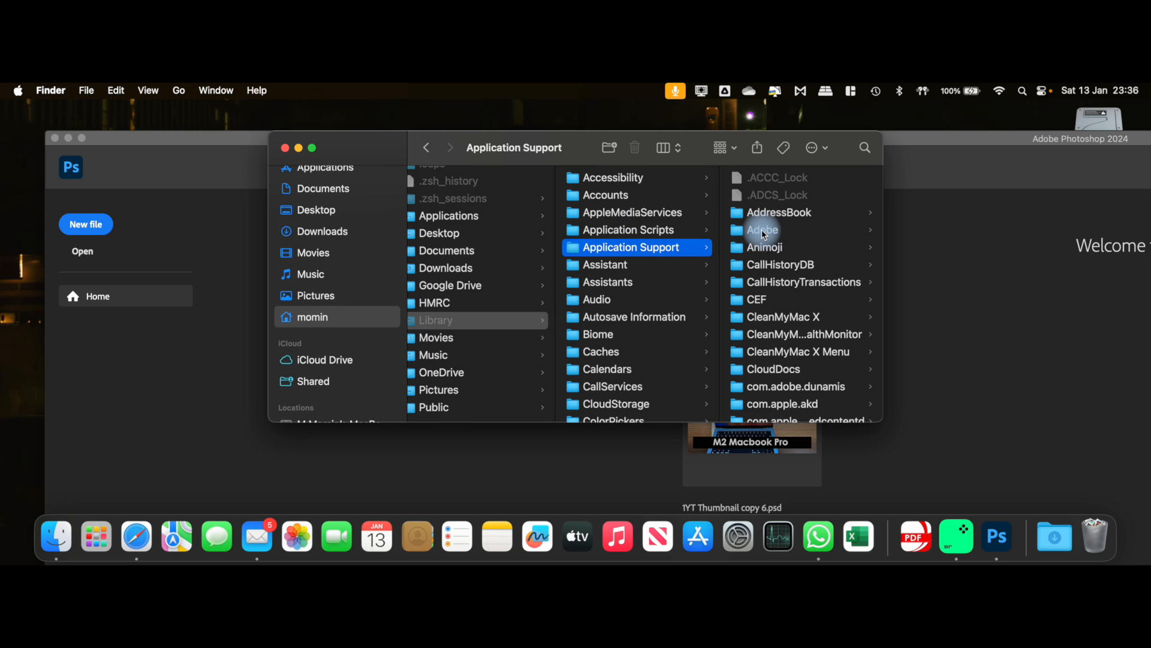
pyautogui.click(762, 229)
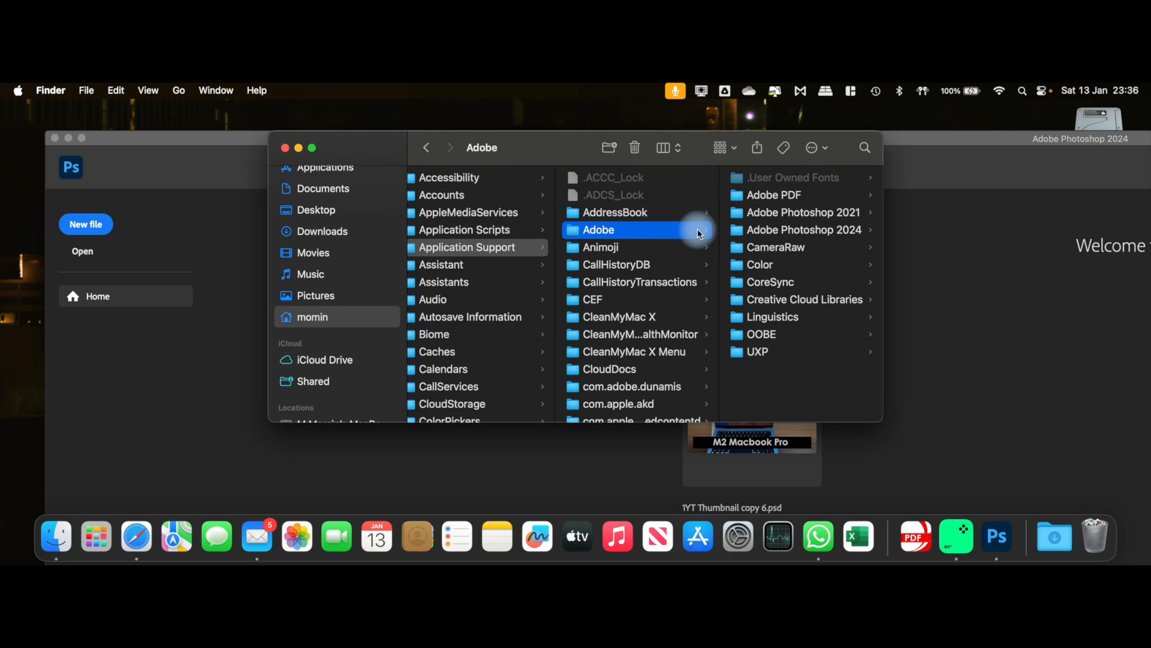
pyautogui.moveTo(750, 219)
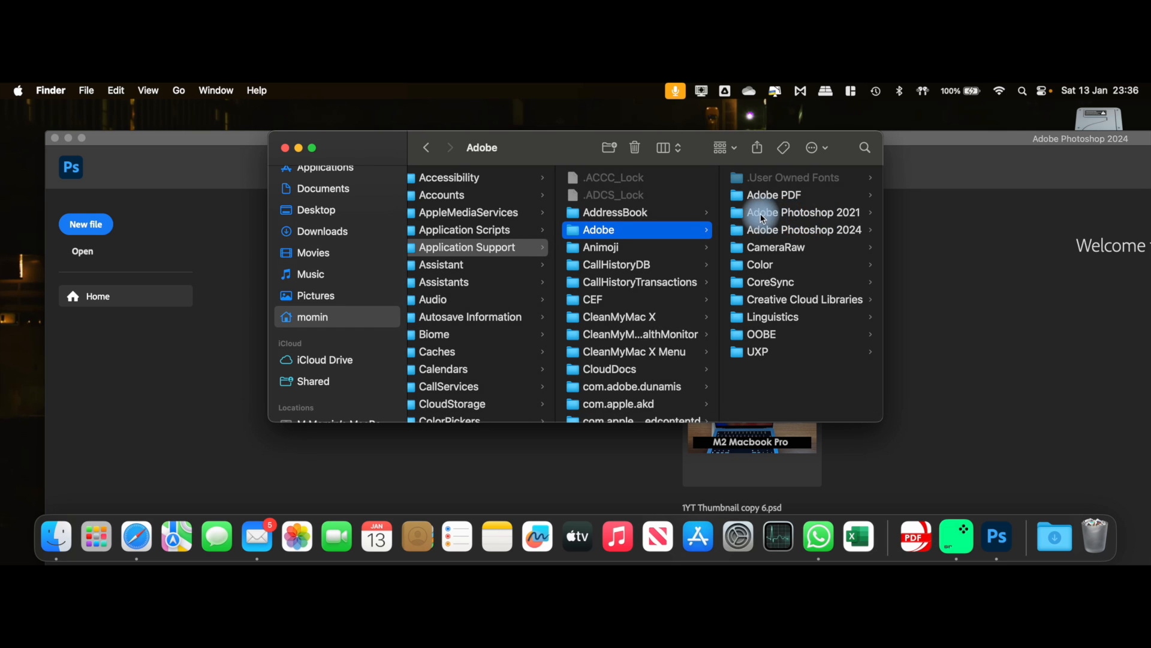
pyautogui.click(803, 213)
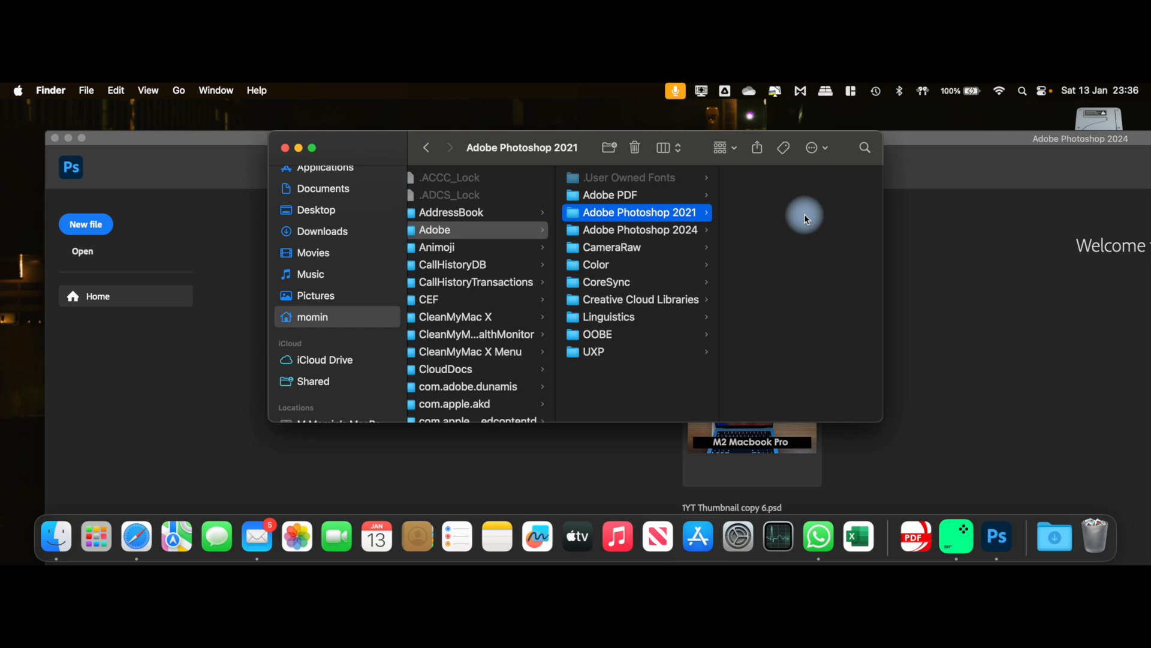
pyautogui.click(639, 230)
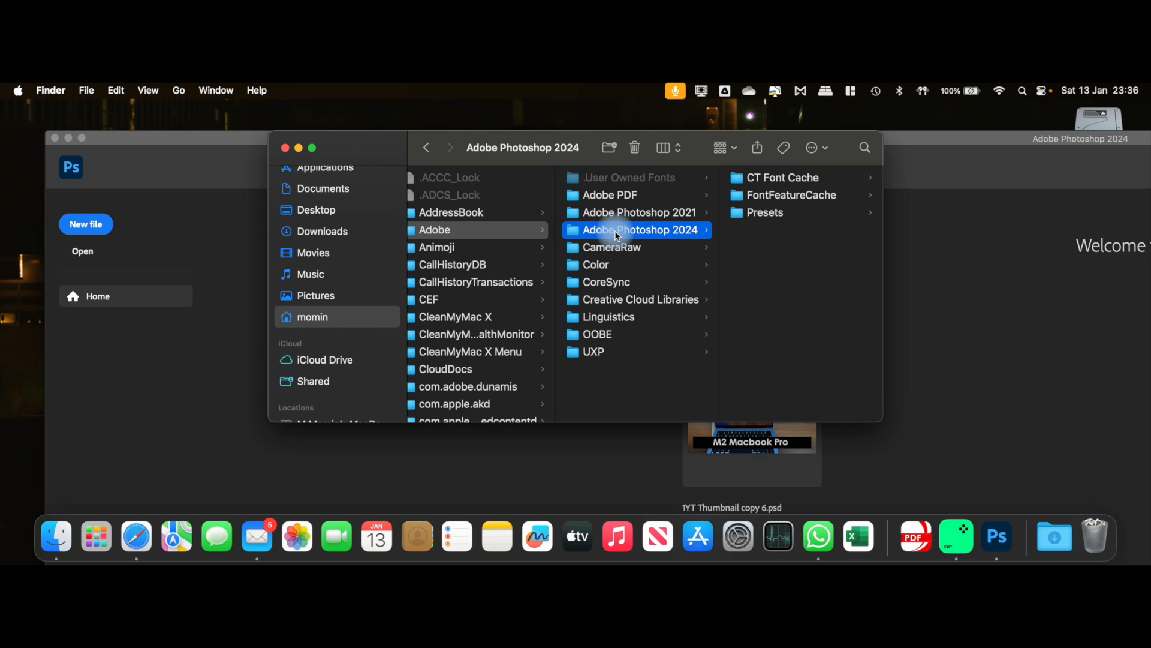
pyautogui.click(640, 212)
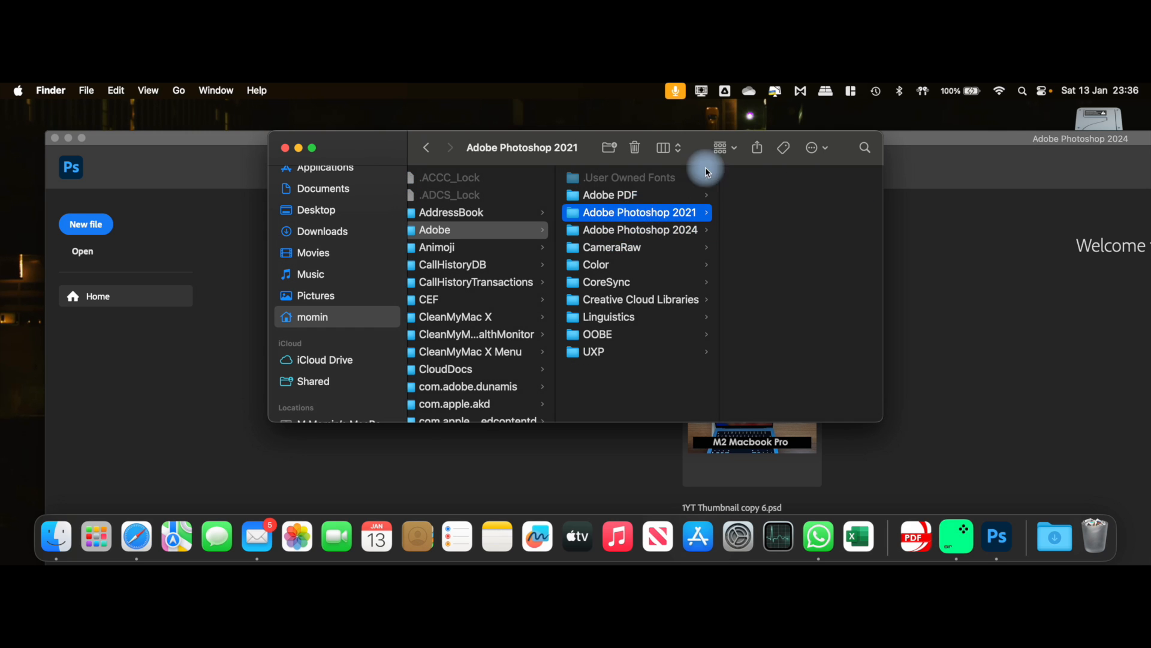
pyautogui.click(637, 229)
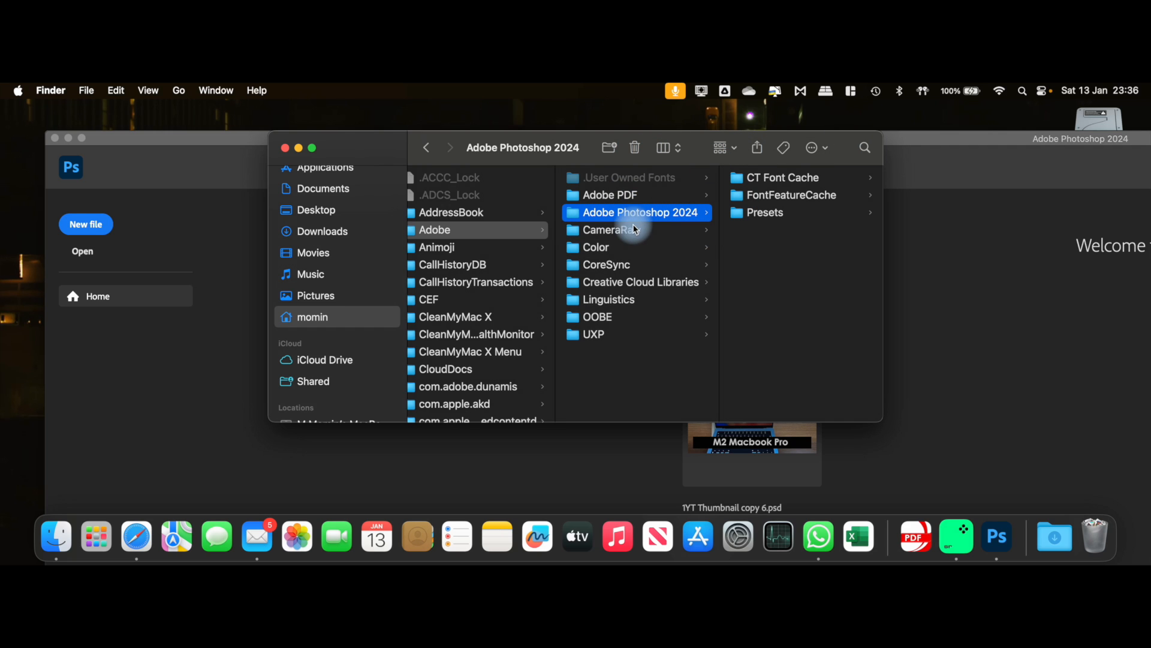
pyautogui.moveTo(635, 284)
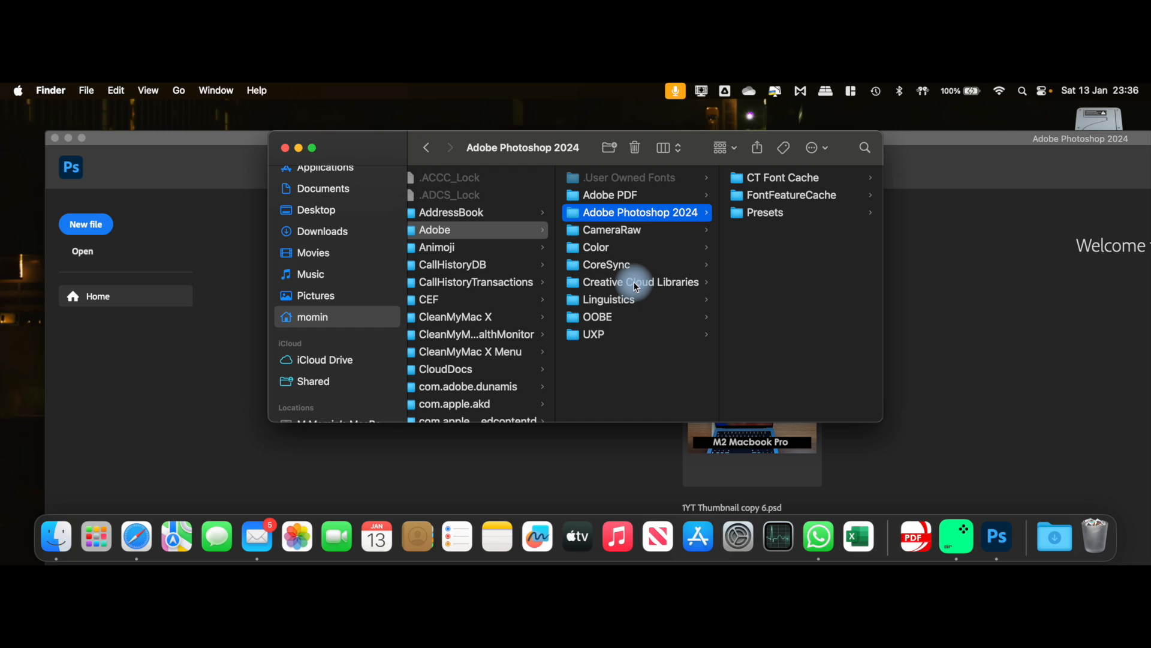
pyautogui.click(638, 282)
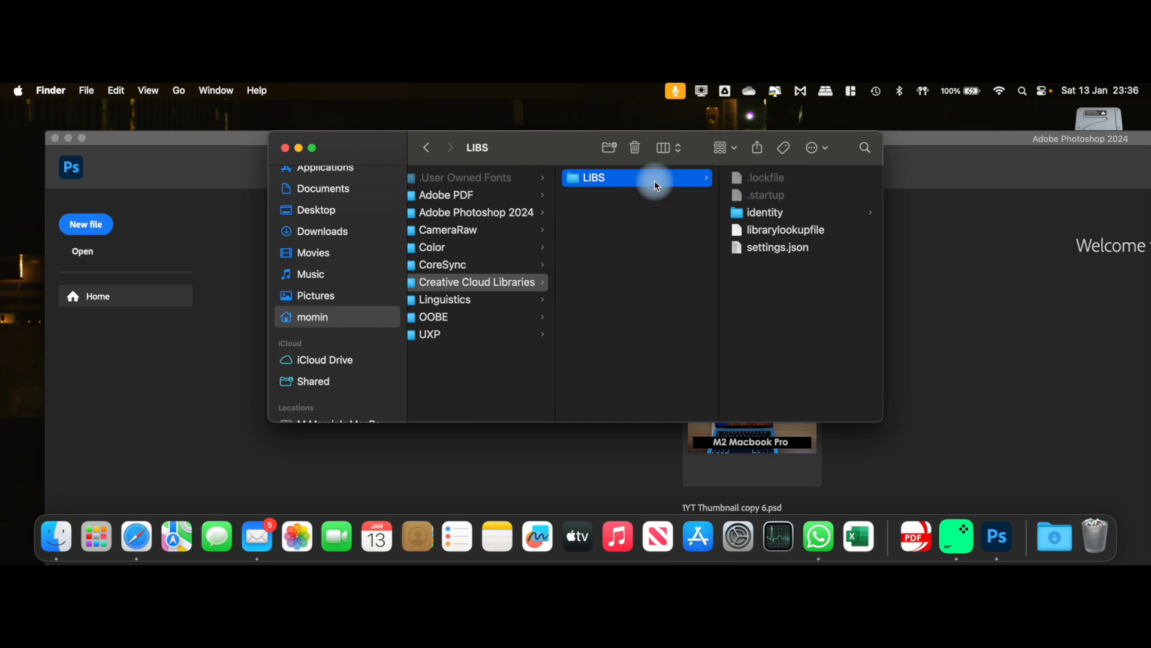
pyautogui.moveTo(502, 265)
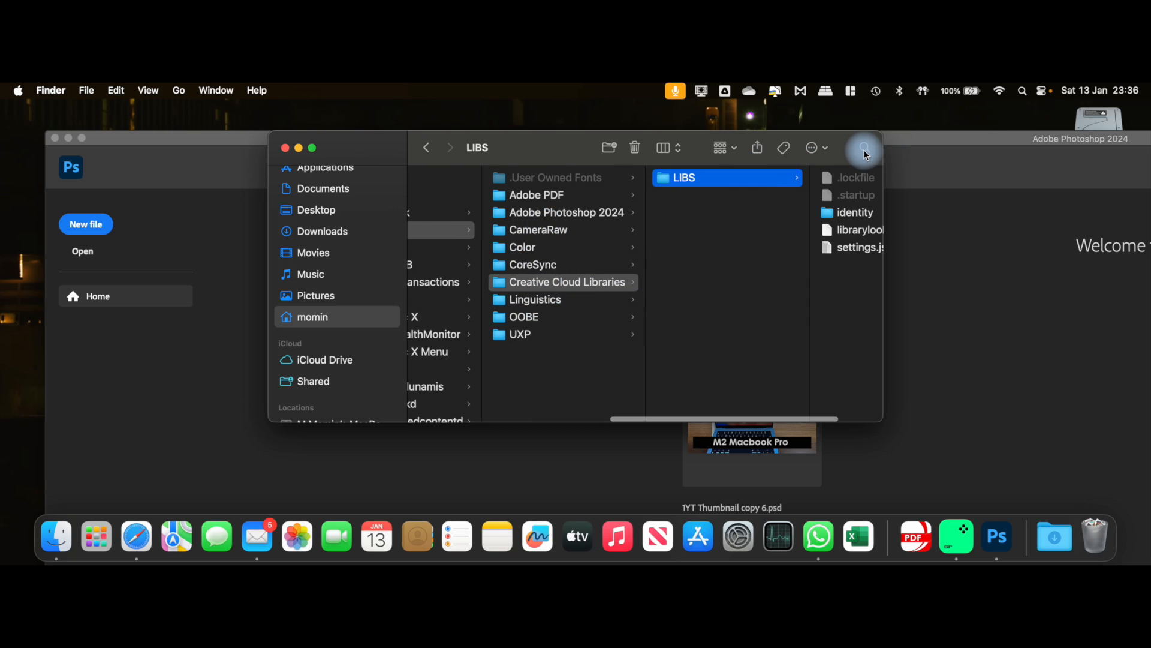
# Step: Search This Mac for 'creative cloud'
pyautogui.click(864, 148)
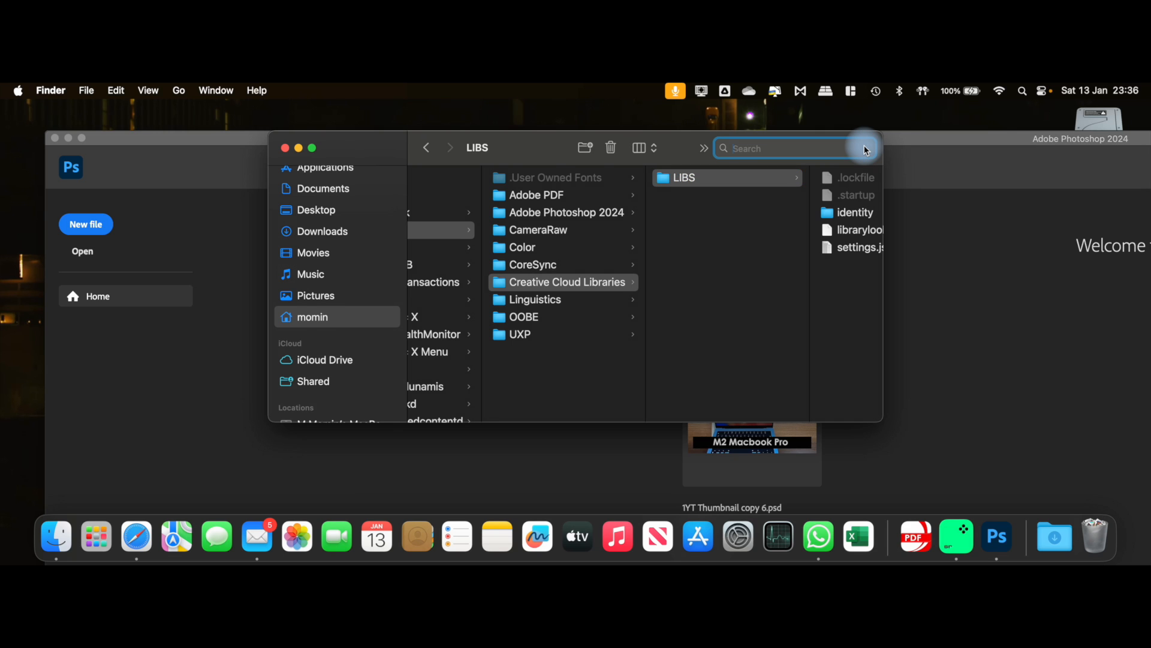
pyautogui.write('creativ')
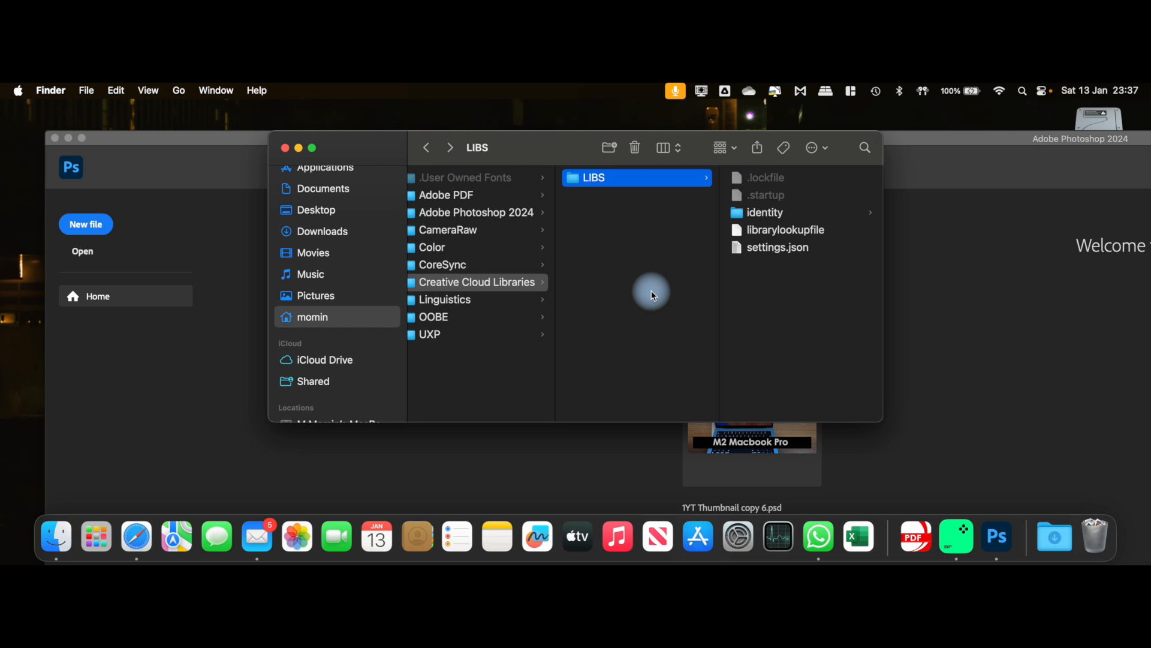
pyautogui.click(864, 147)
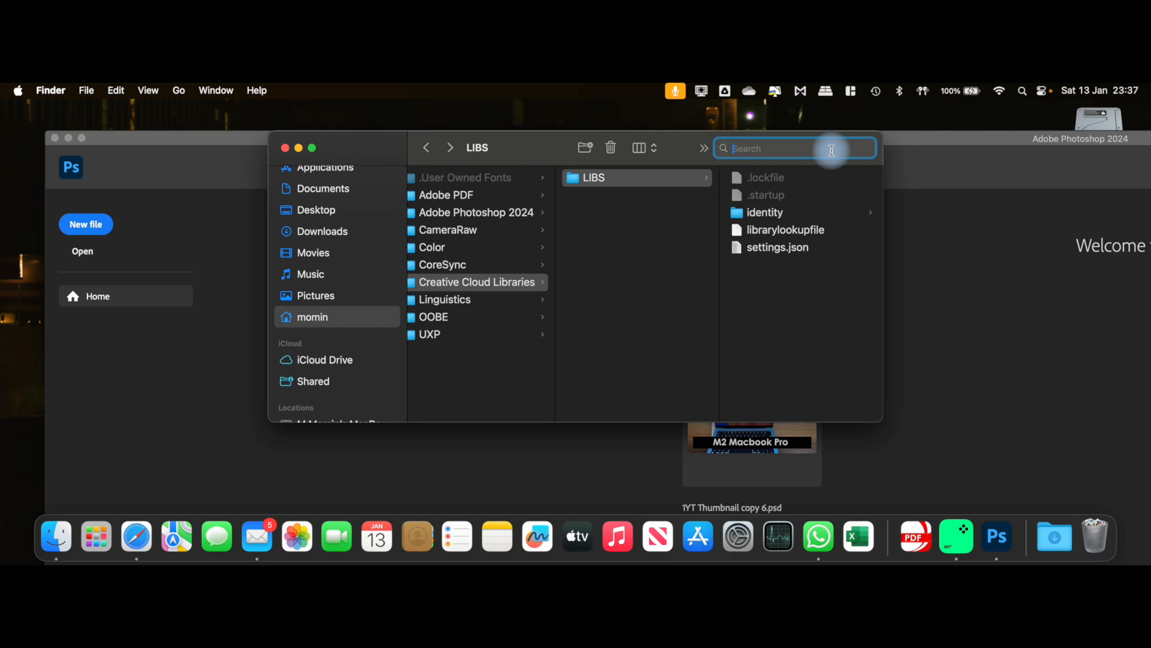
pyautogui.write('creative cloud')
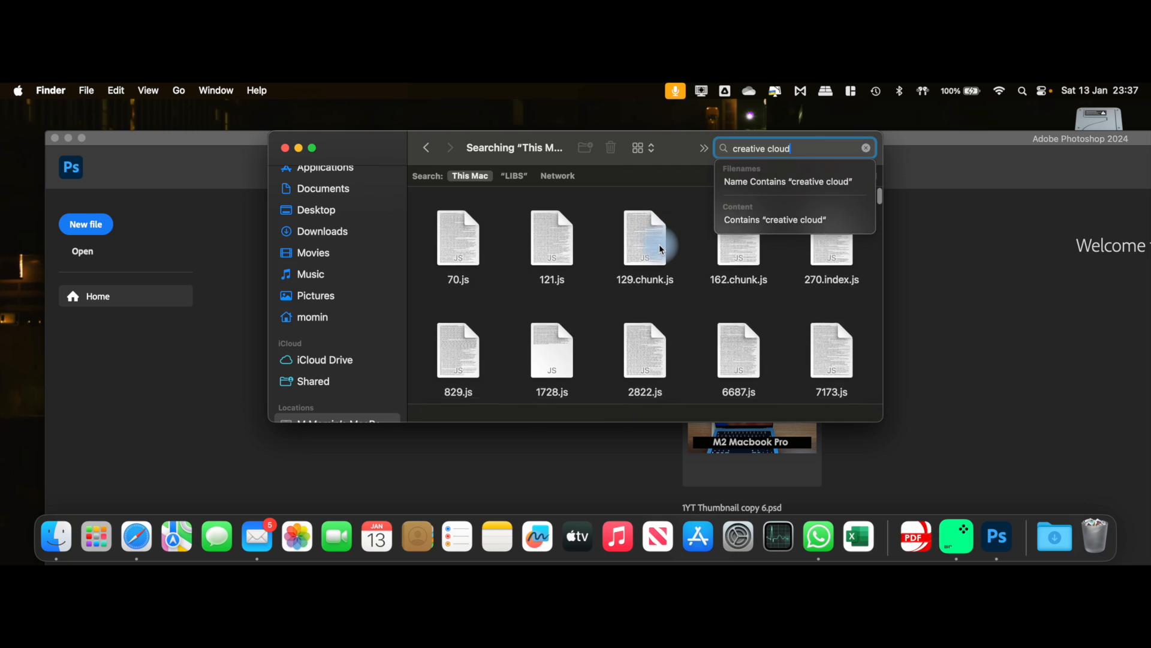
# Step: Scroll through the creative cloud search results
pyautogui.scroll(-3)
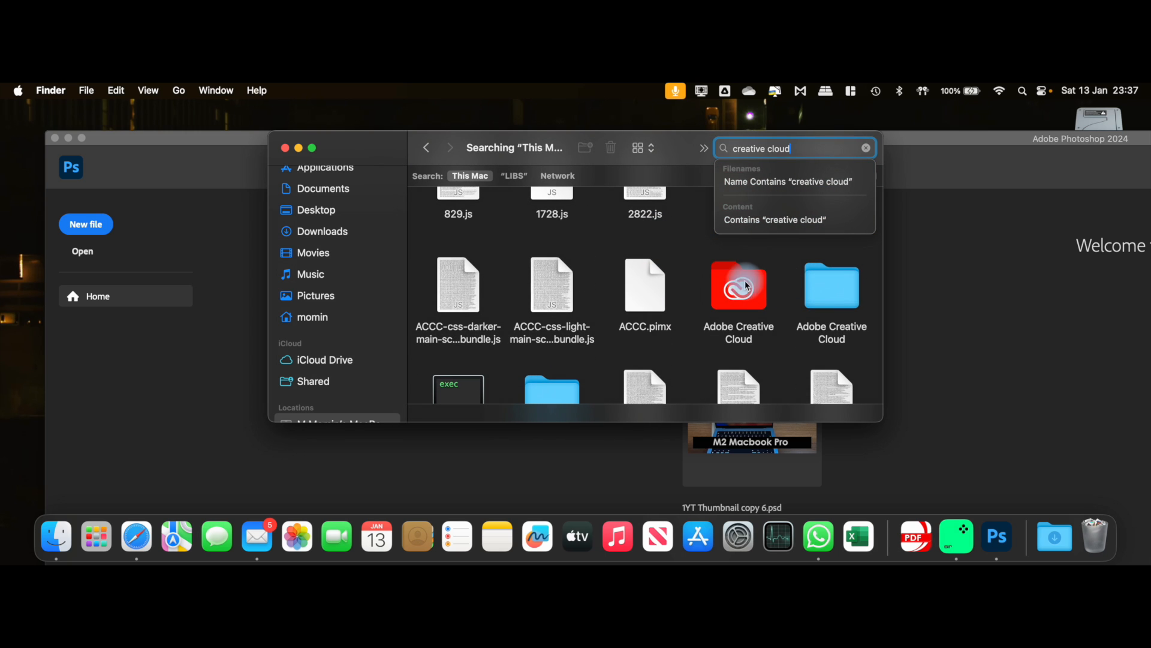
pyautogui.scroll(-3)
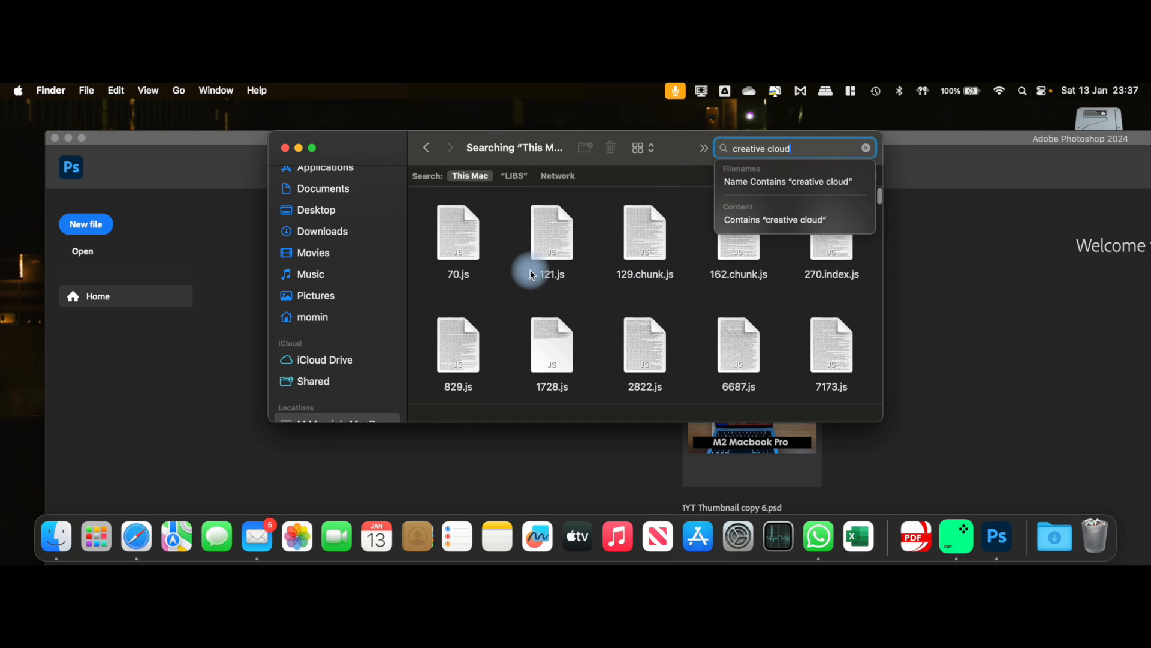
pyautogui.scroll(-3)
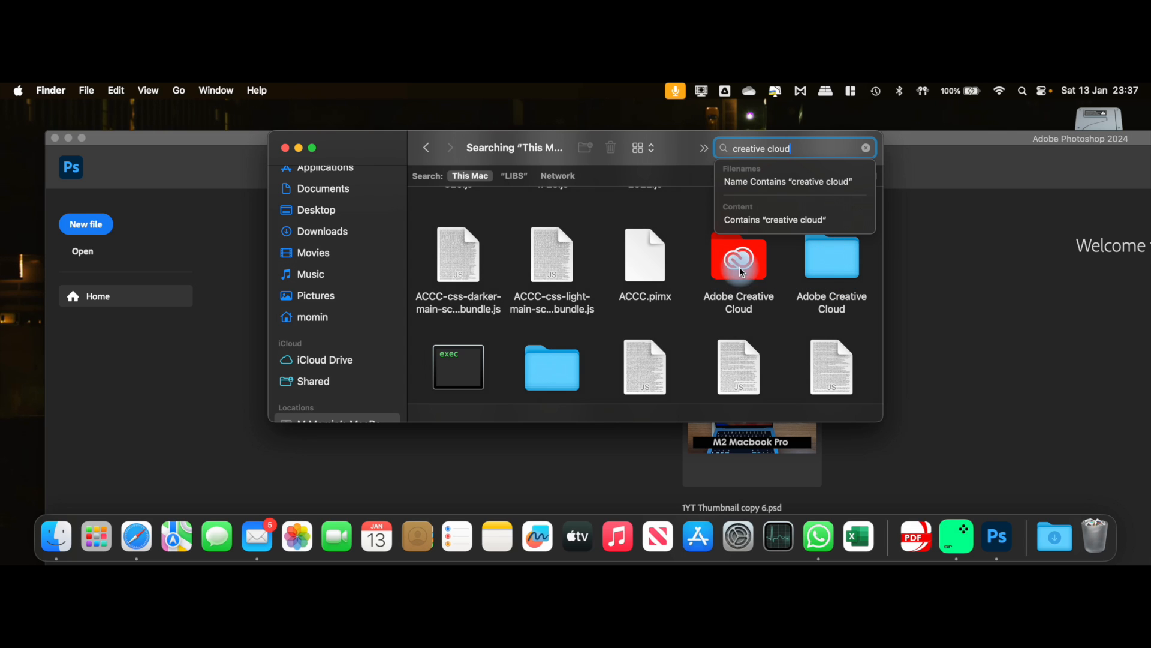
pyautogui.scroll(-3)
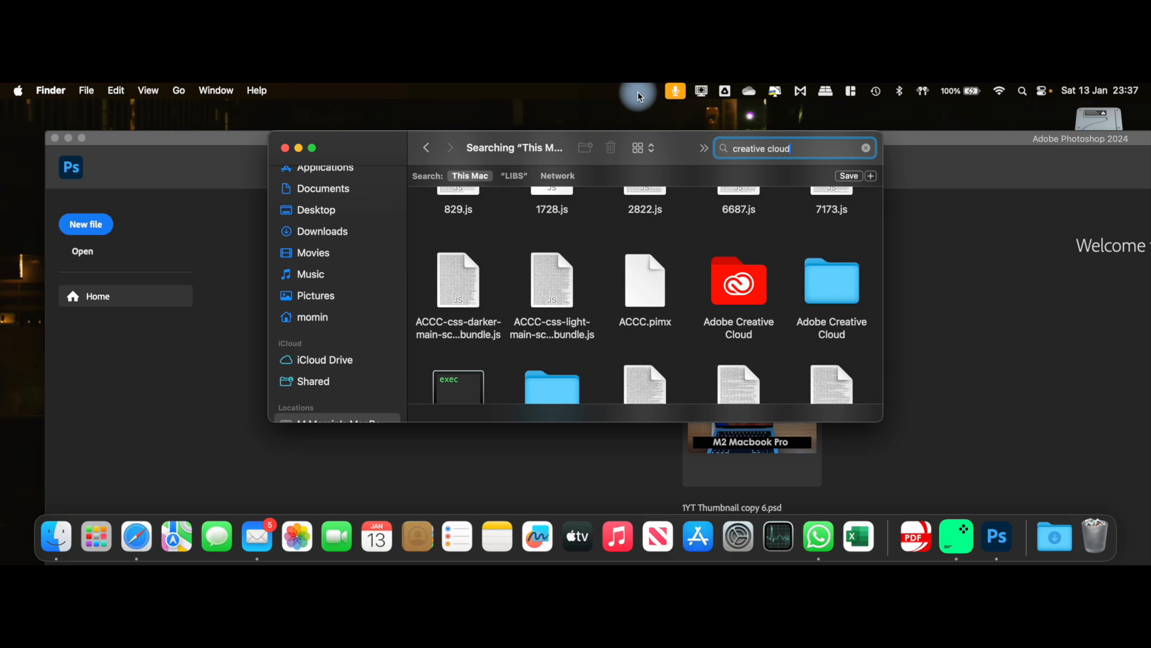
pyautogui.scroll(-3)
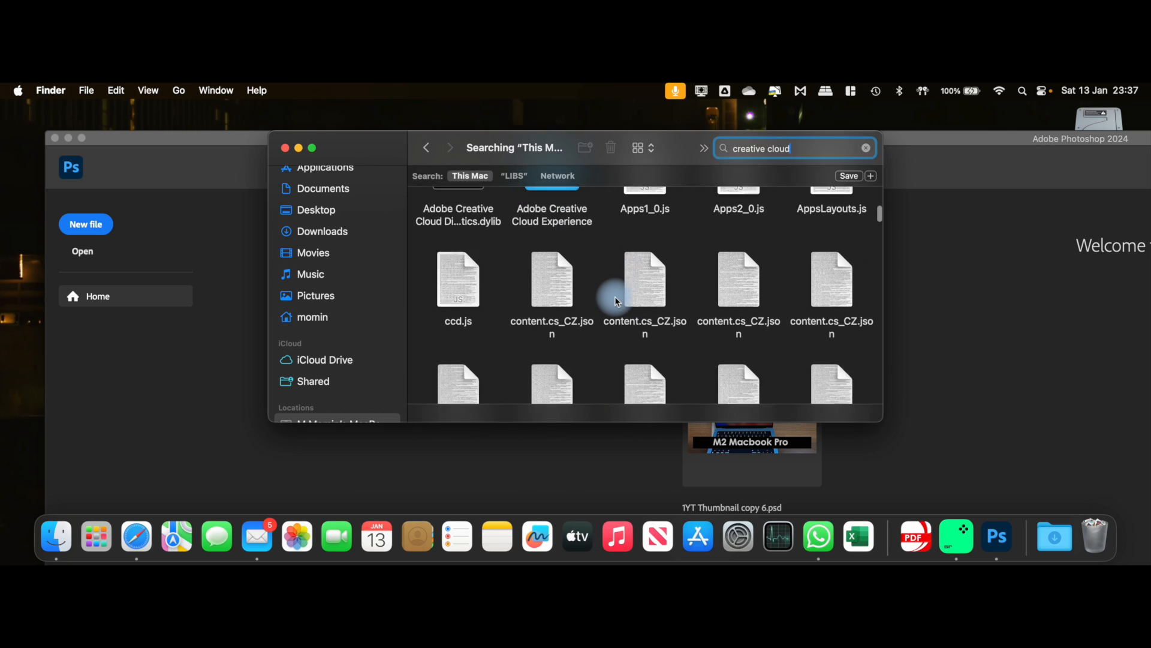
pyautogui.scroll(-3)
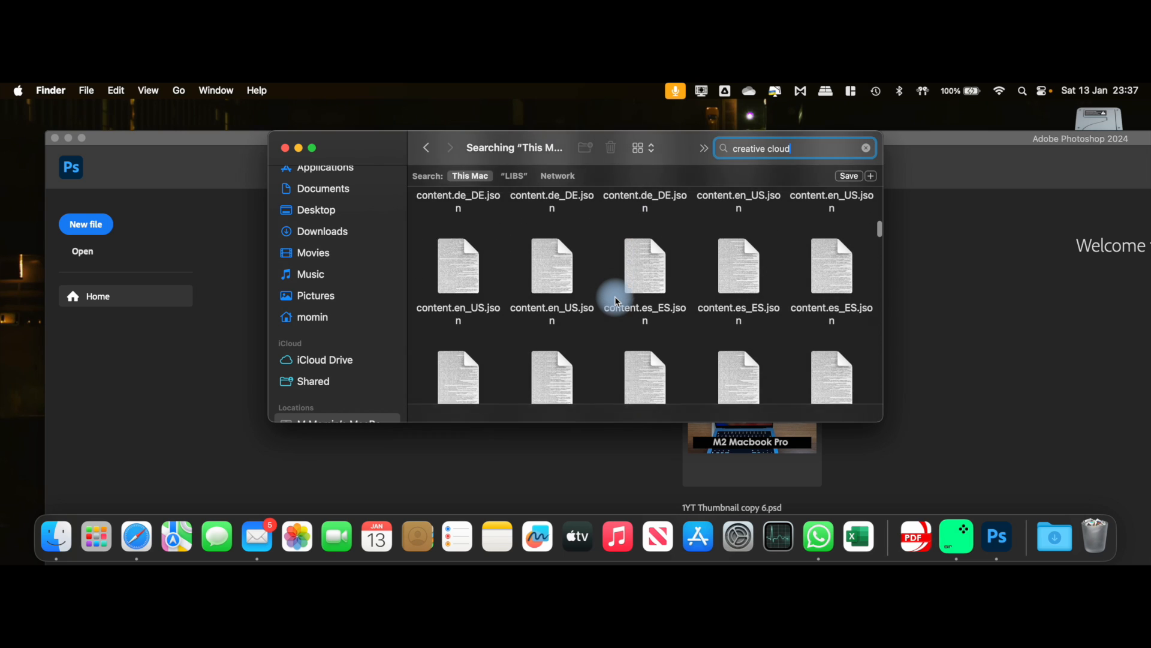
pyautogui.scroll(-3)
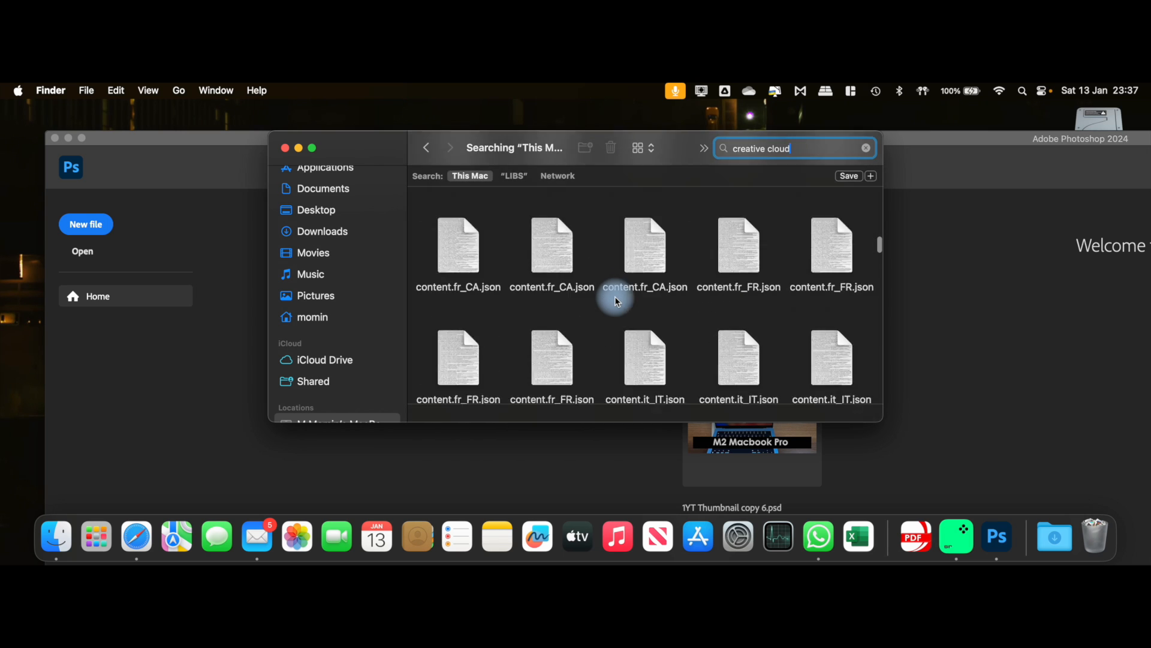
pyautogui.scroll(-3)
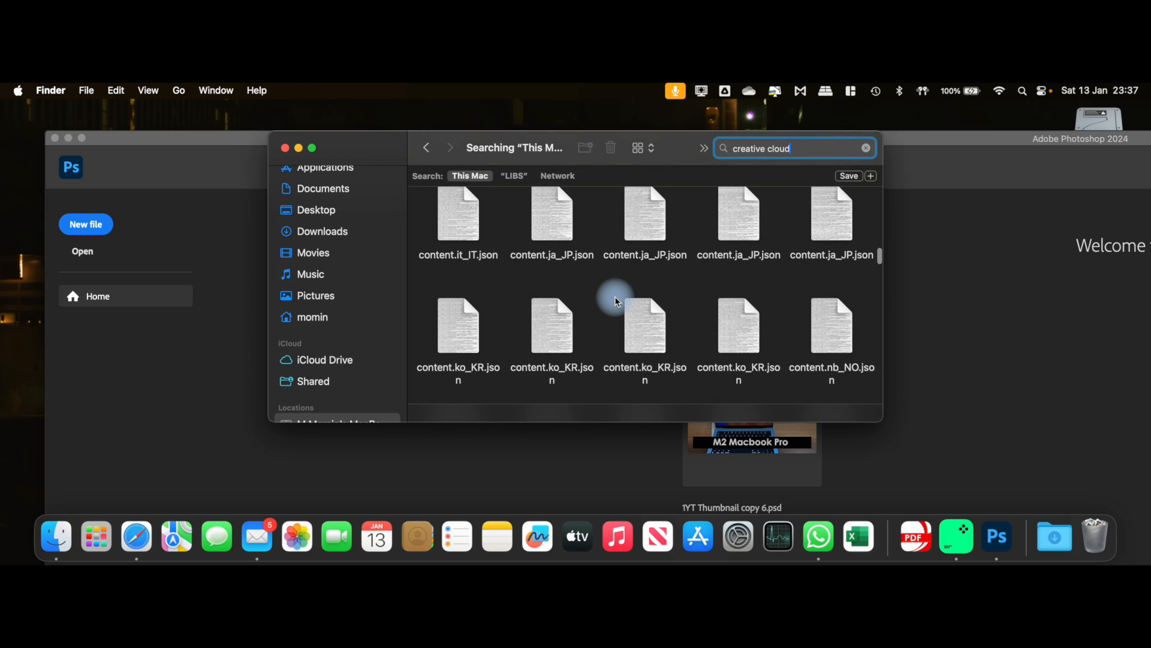
pyautogui.scroll(-3)
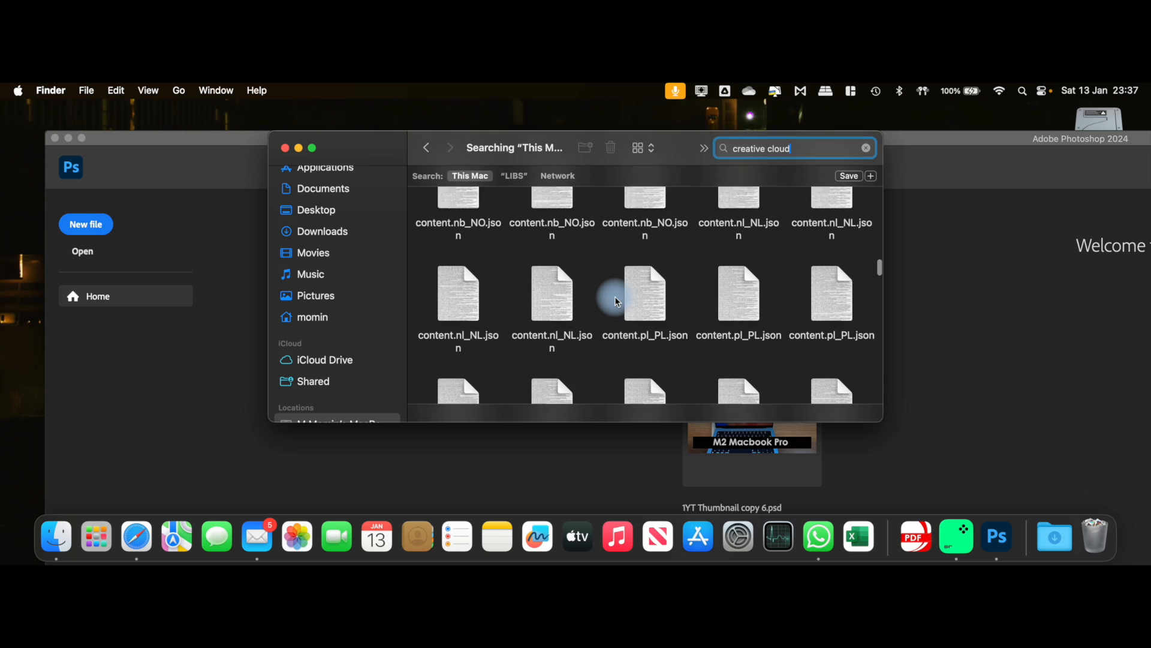
pyautogui.scroll(-3)
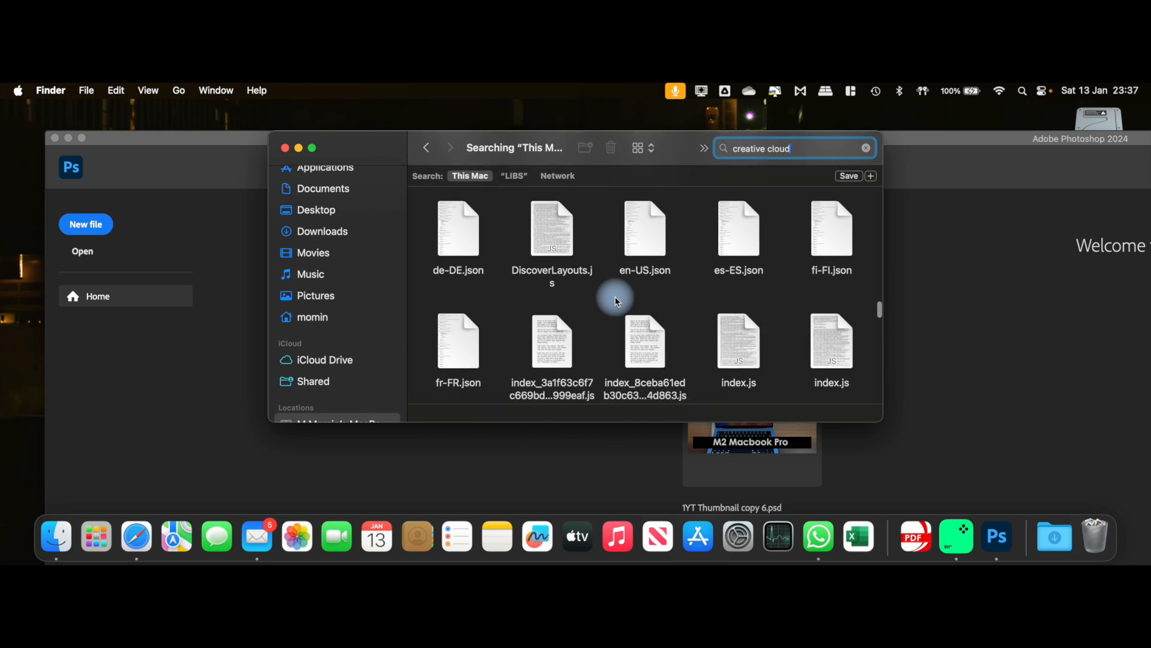
pyautogui.scroll(-3)
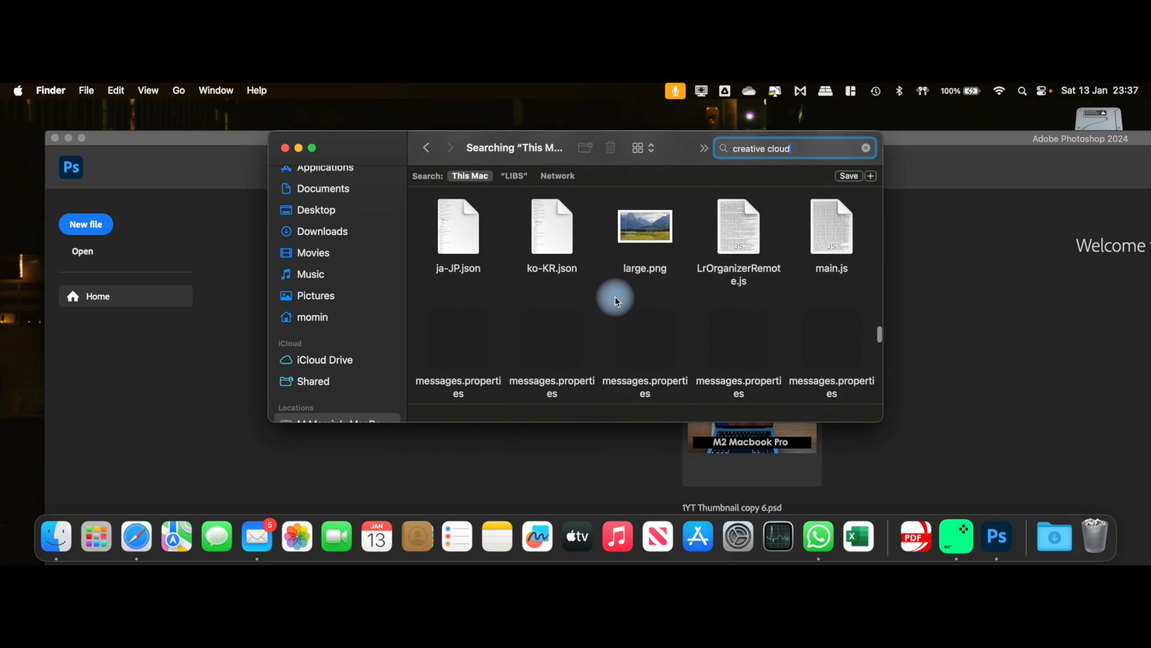
pyautogui.scroll(-3)
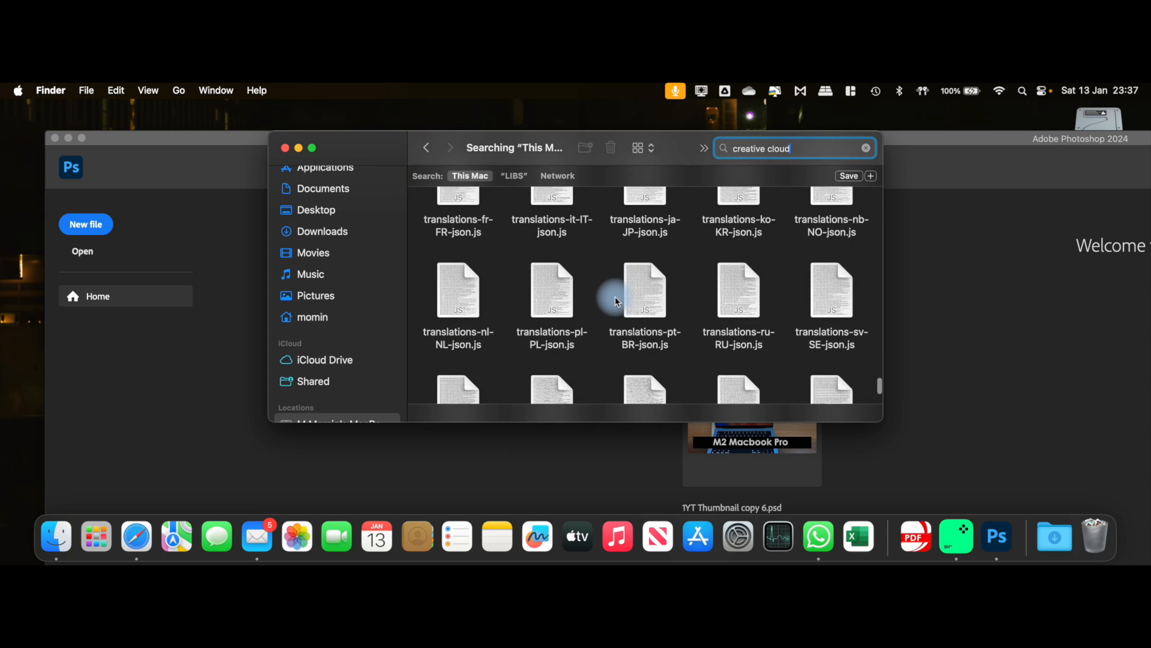
pyautogui.scroll(-3)
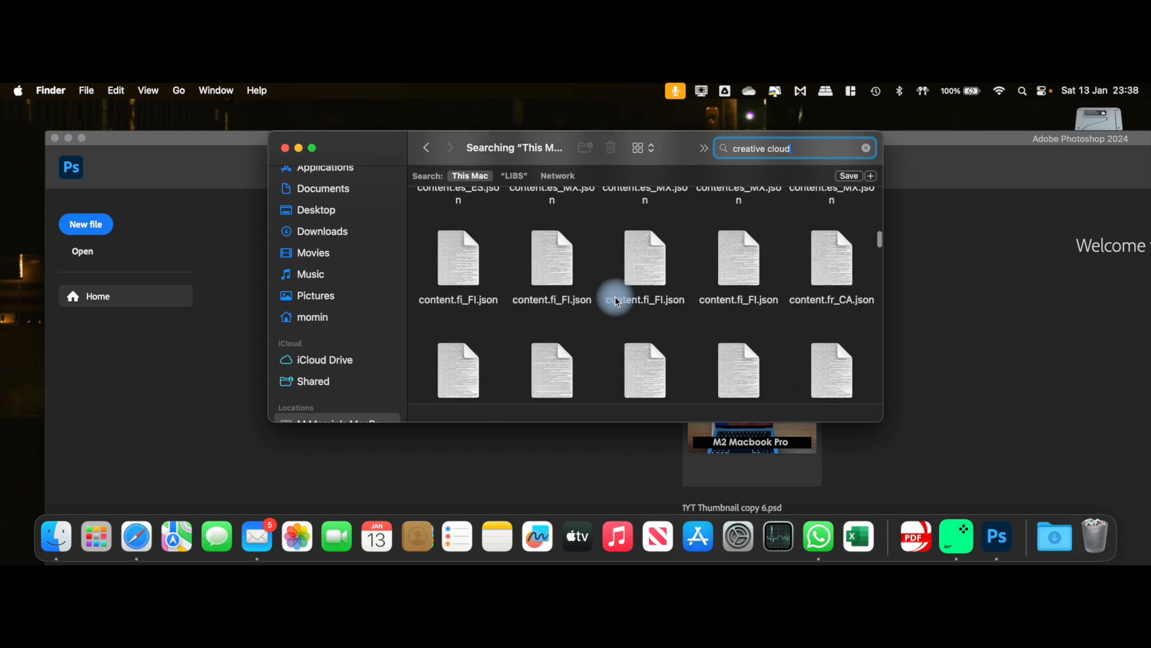
pyautogui.scroll(-3)
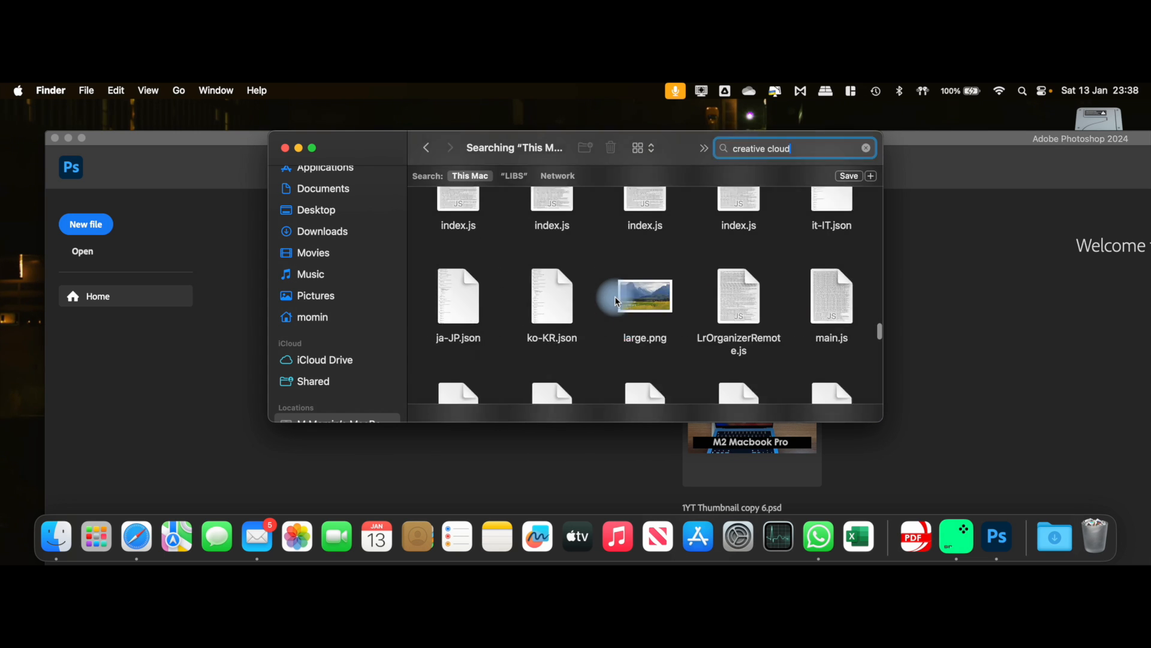
pyautogui.scroll(-3)
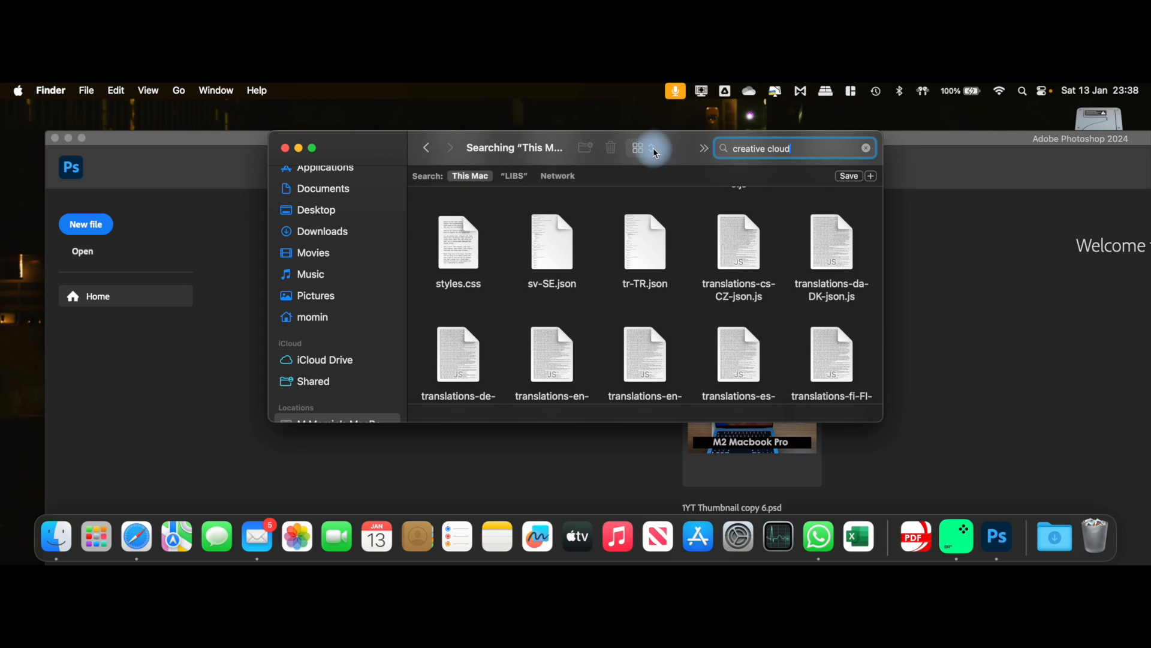
# Step: Show the results in column view and open the Adobe Creative Cloud folder result
pyautogui.click(655, 148)
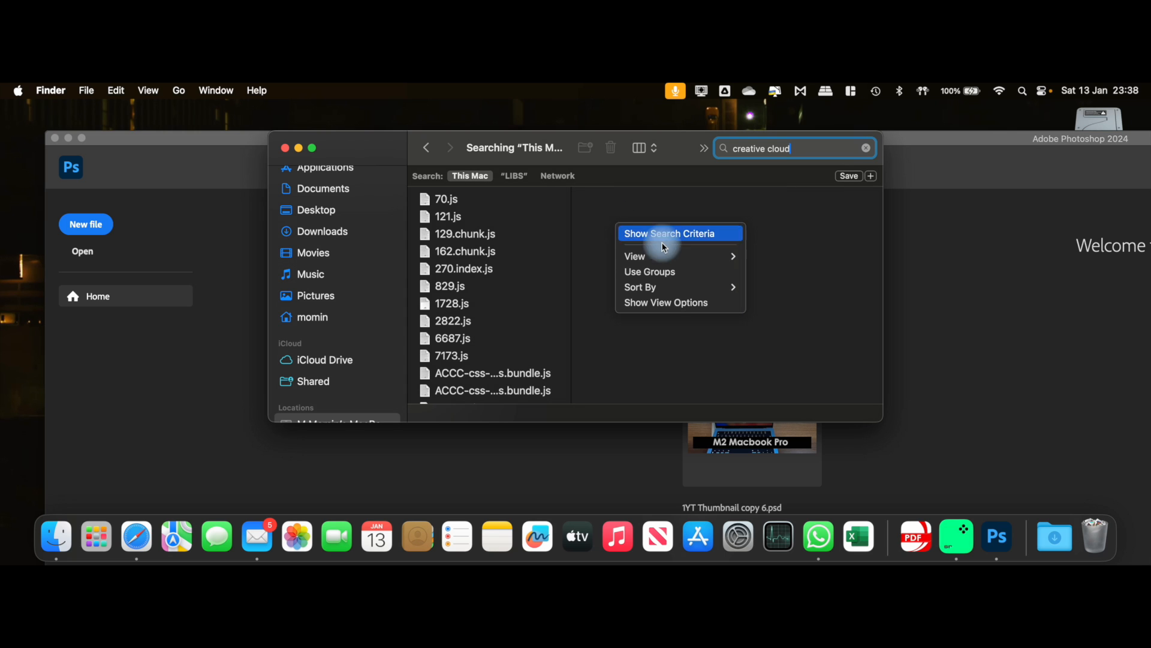
pyautogui.moveTo(657, 287)
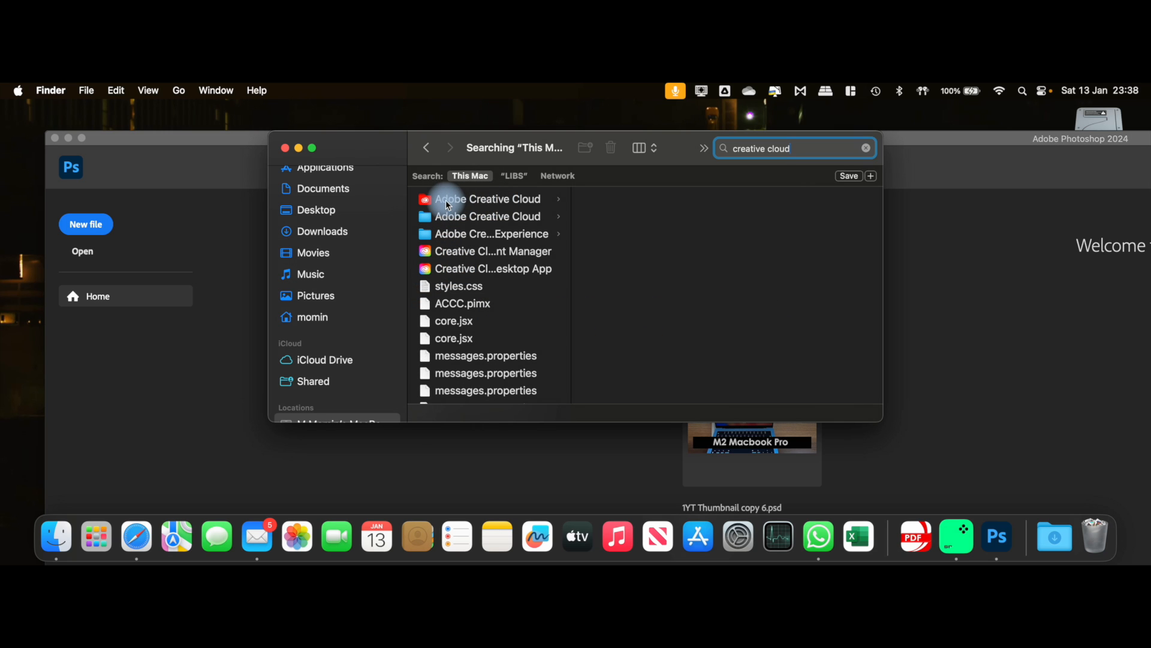
pyautogui.click(485, 199)
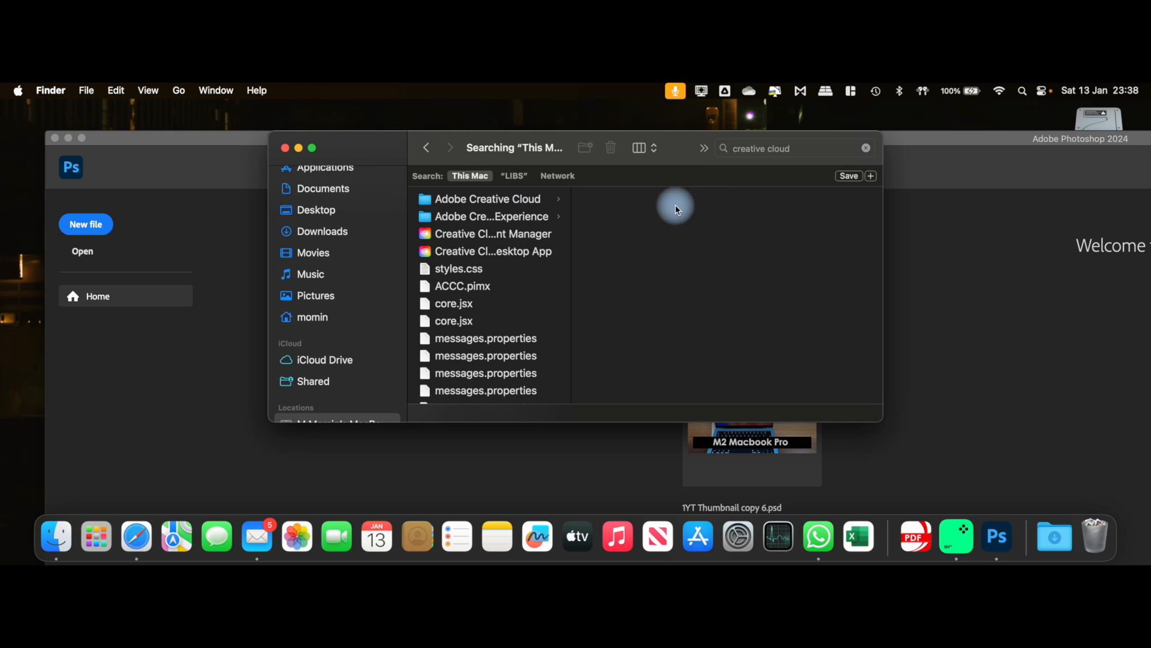
pyautogui.click(487, 198)
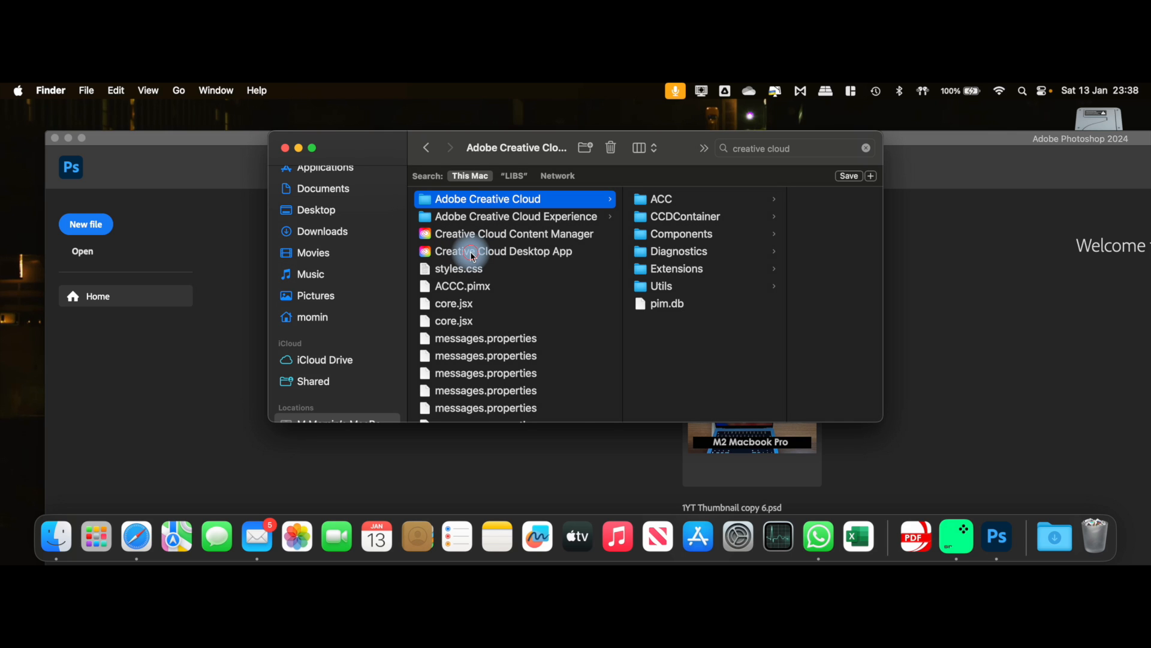
# Step: Move Creative Cloud Desktop App to the Bin and open Adobe Creative Cloud Experience
pyautogui.click(504, 251)
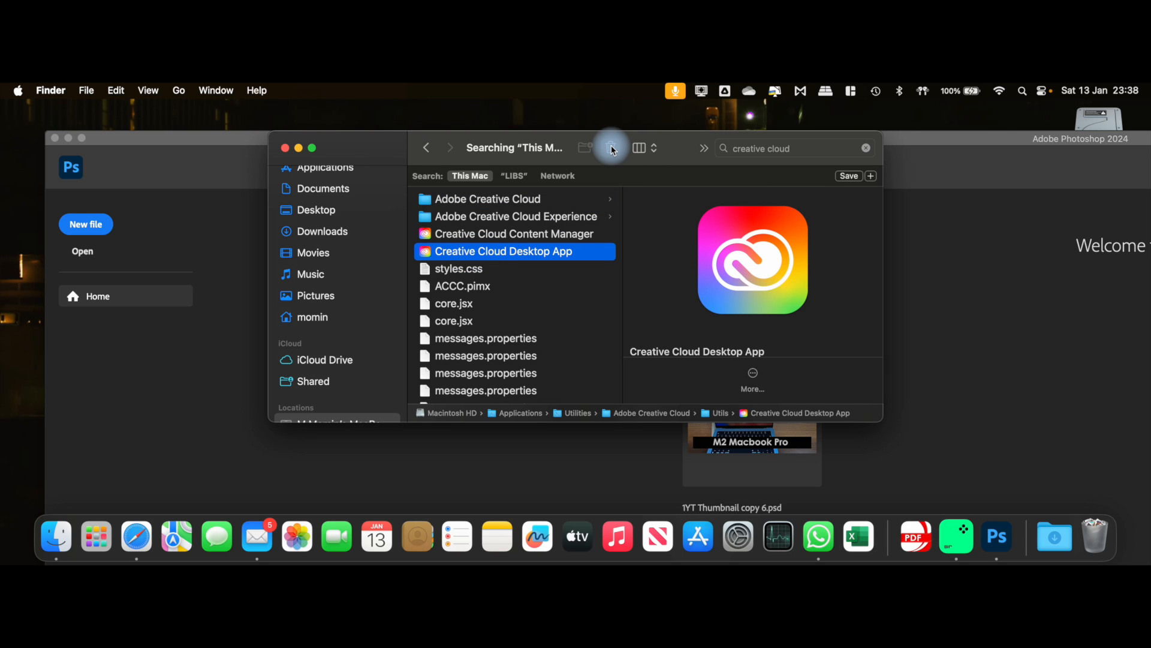
pyautogui.moveTo(611, 148)
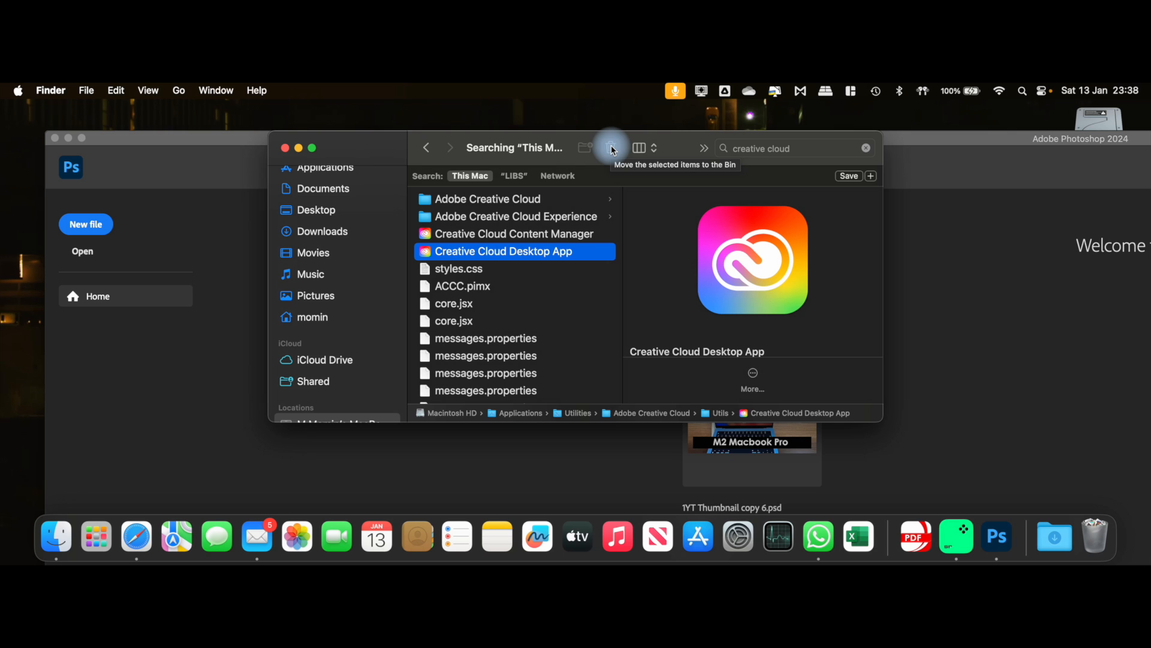
pyautogui.click(611, 147)
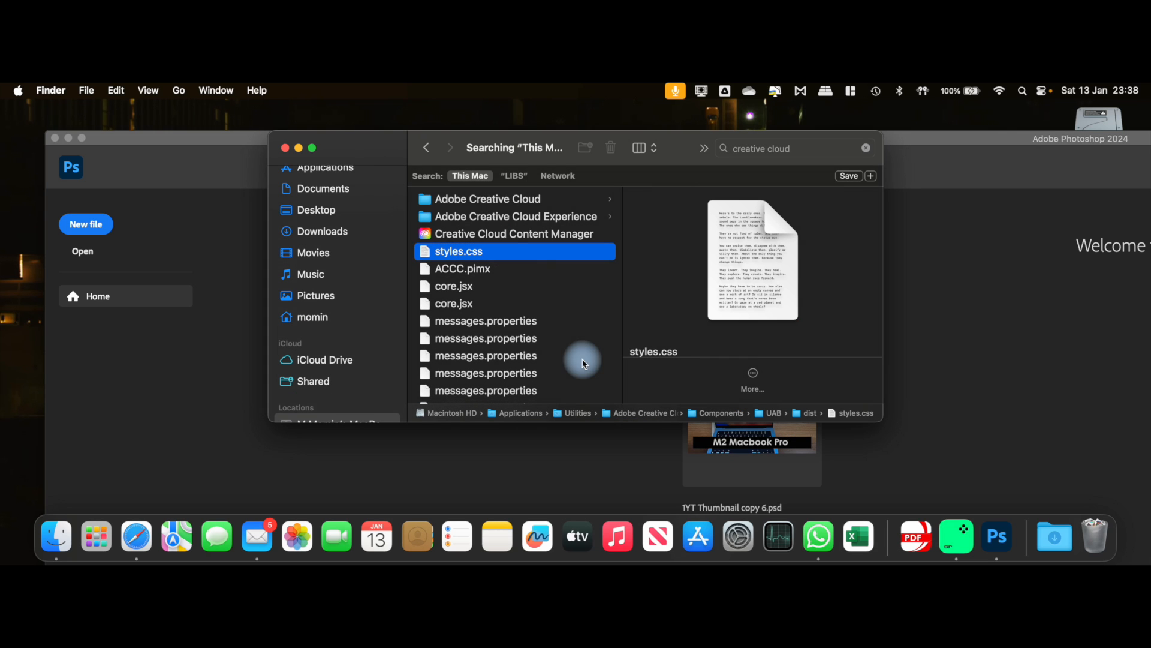
pyautogui.click(514, 234)
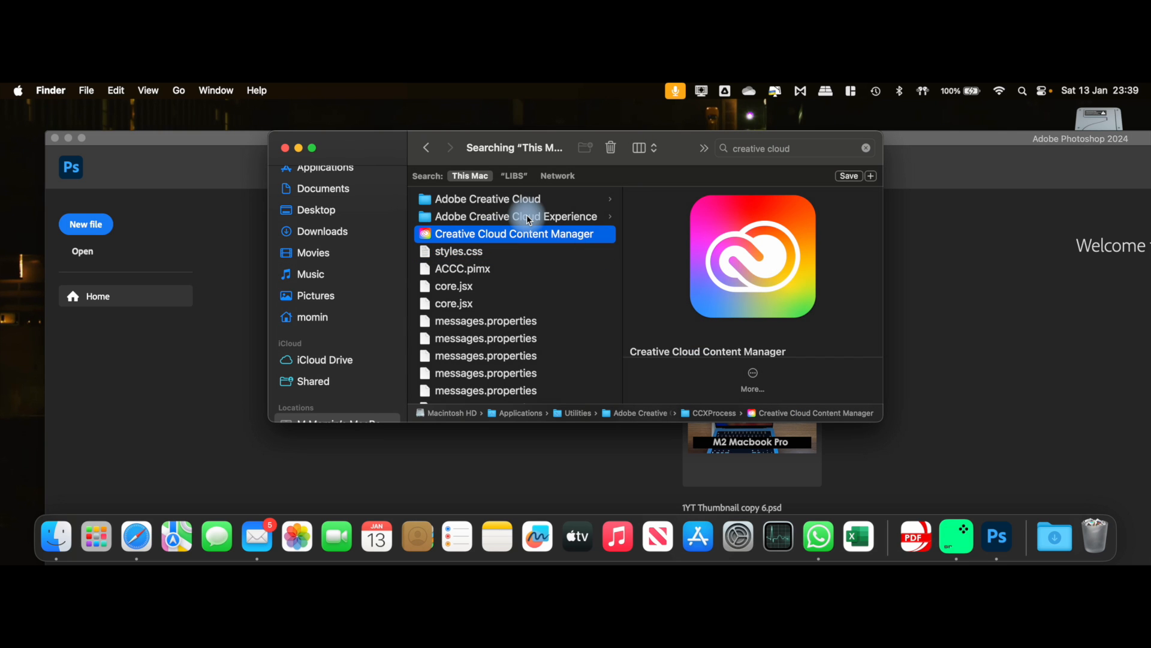
pyautogui.click(514, 216)
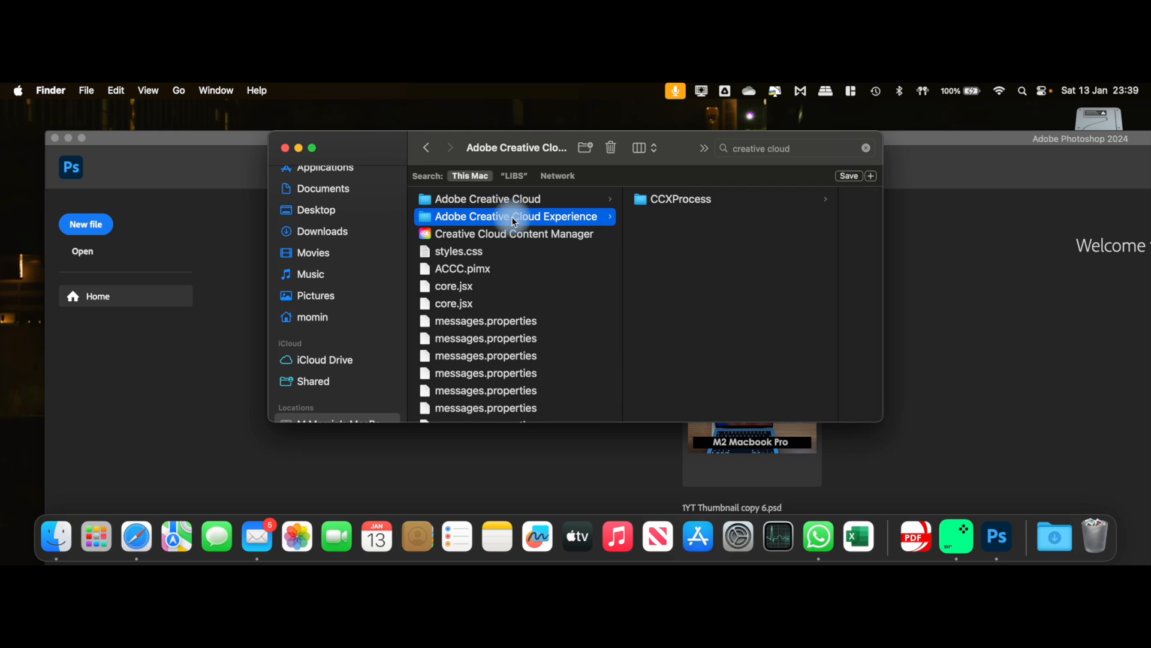
pyautogui.moveTo(544, 234)
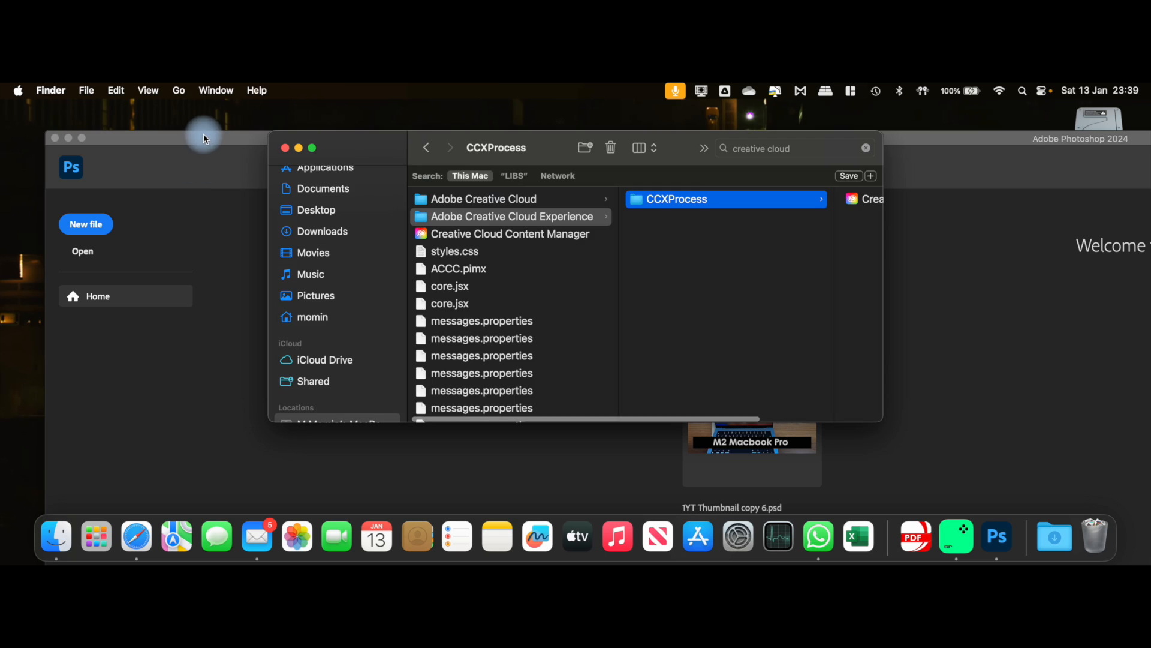
# Step: Bring Photoshop forward and create an Untitled-1 document at Default Photoshop Size
pyautogui.click(74, 91)
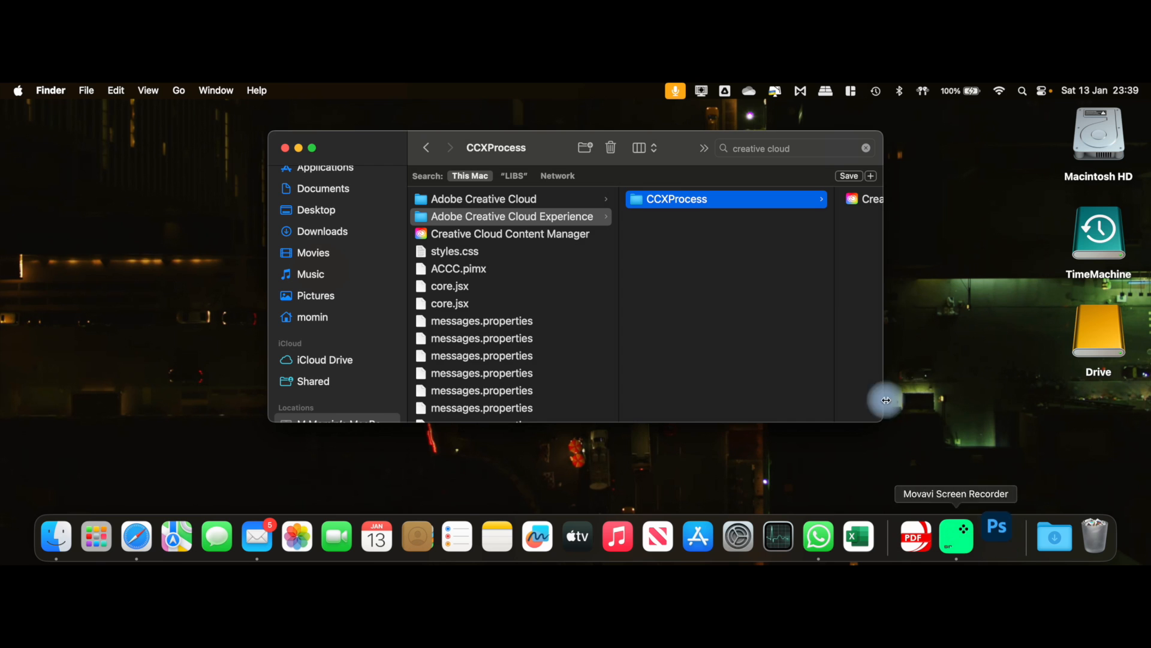
pyautogui.click(998, 526)
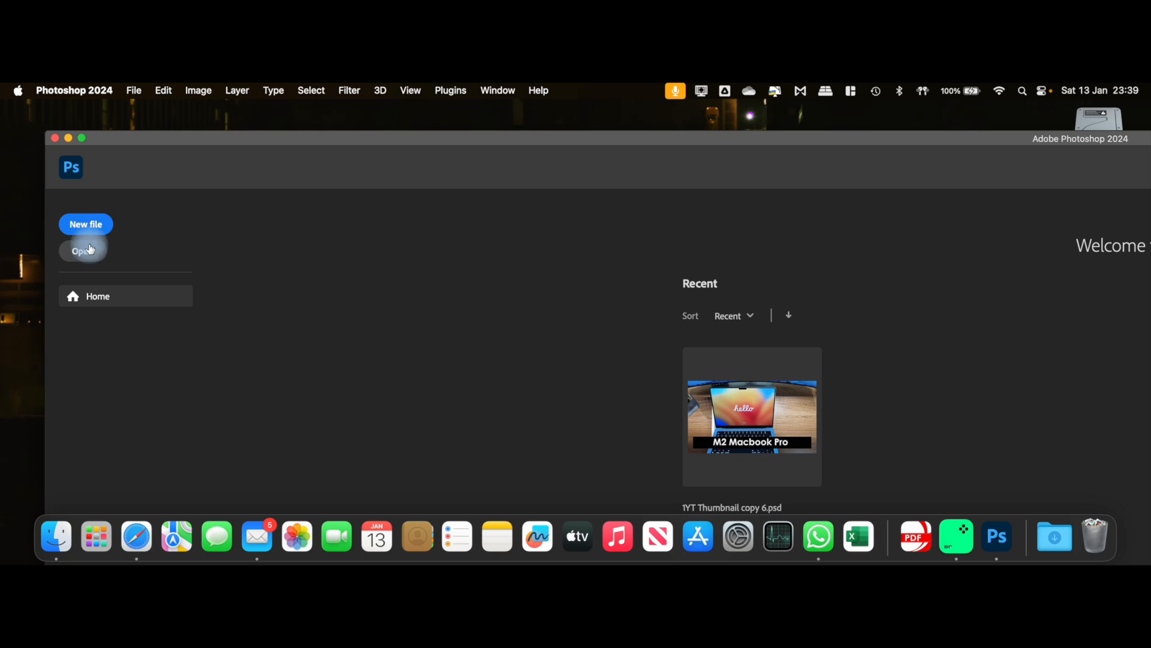
pyautogui.click(86, 224)
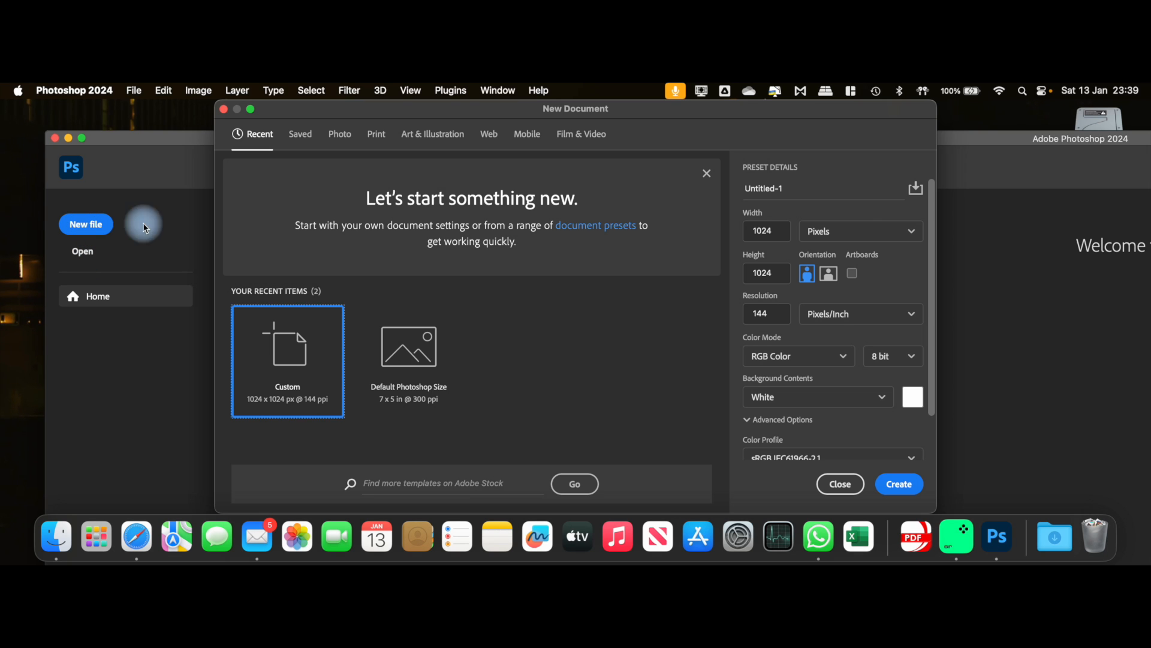
pyautogui.click(409, 346)
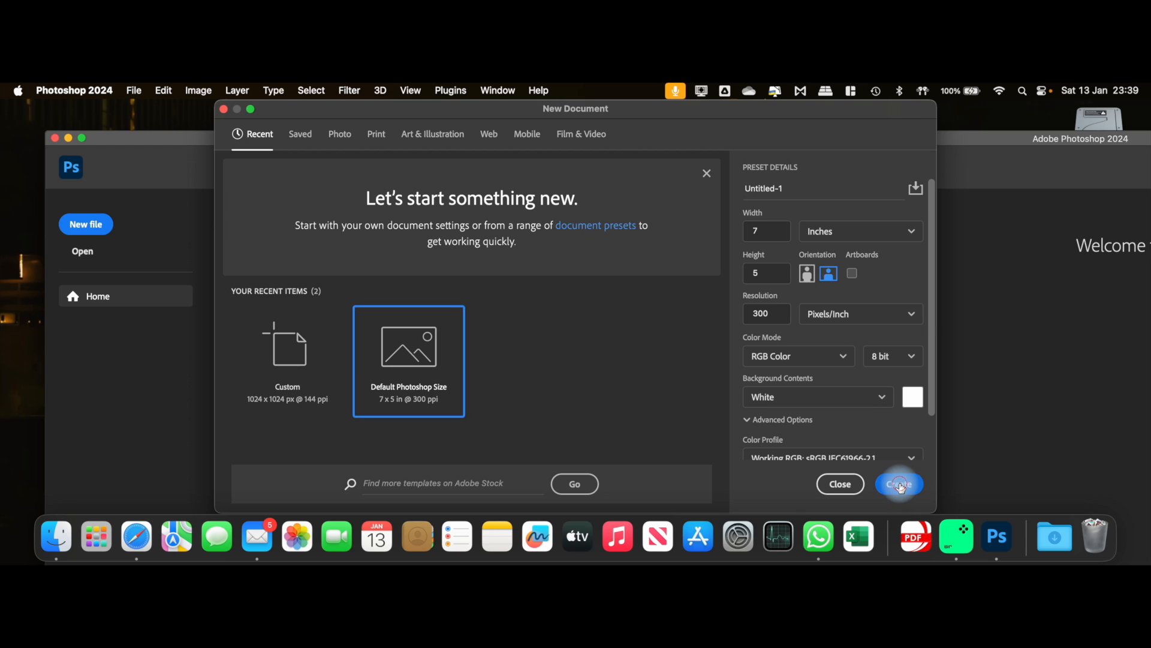
pyautogui.click(900, 484)
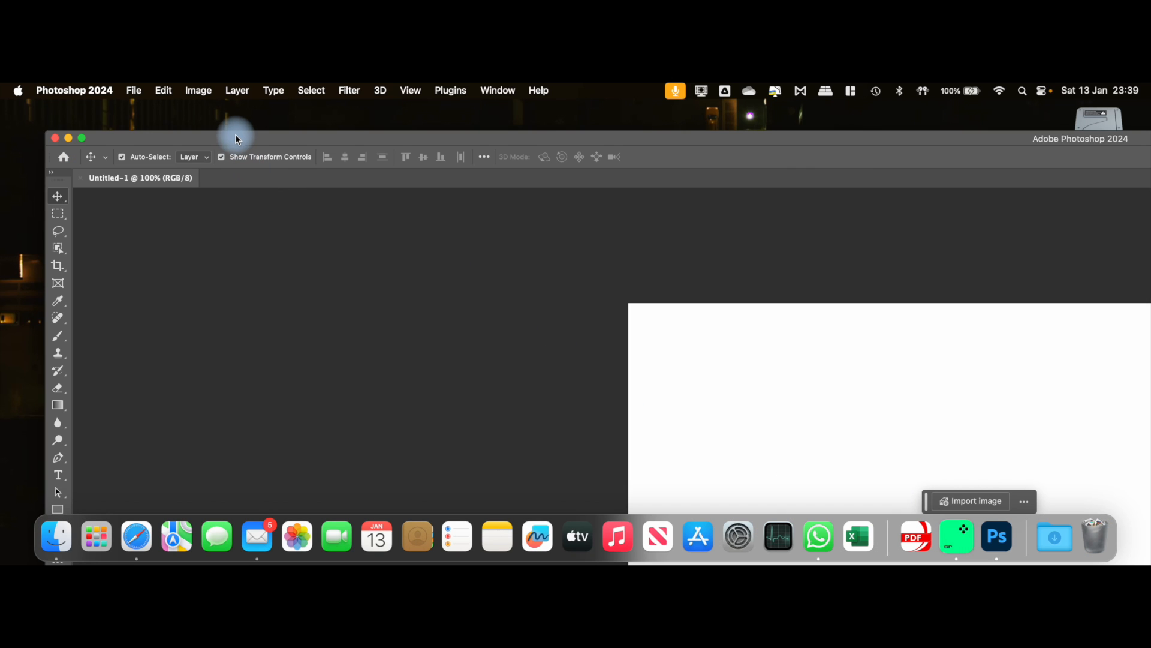
pyautogui.moveTo(409, 157)
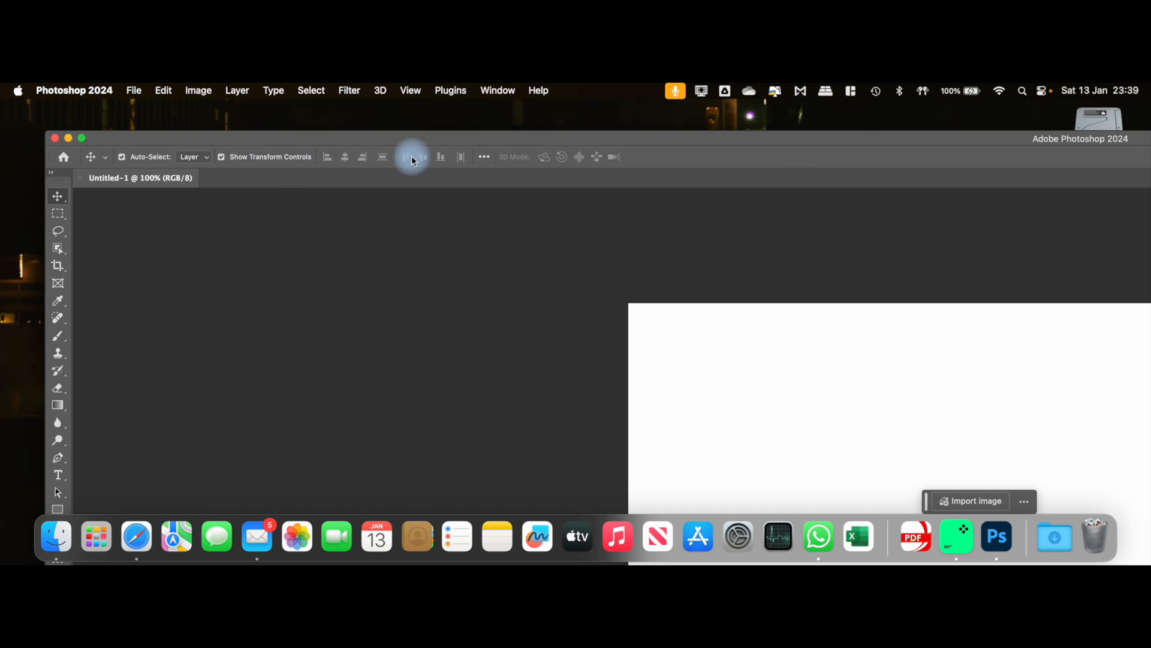
pyautogui.click(73, 90)
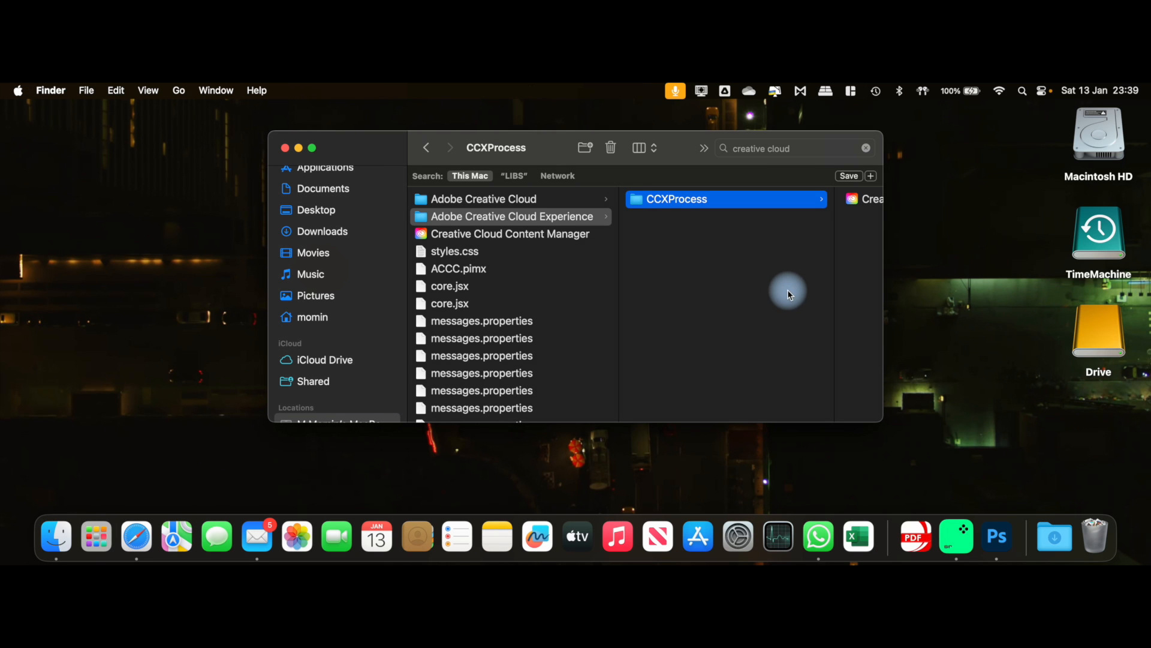
pyautogui.moveTo(473, 238)
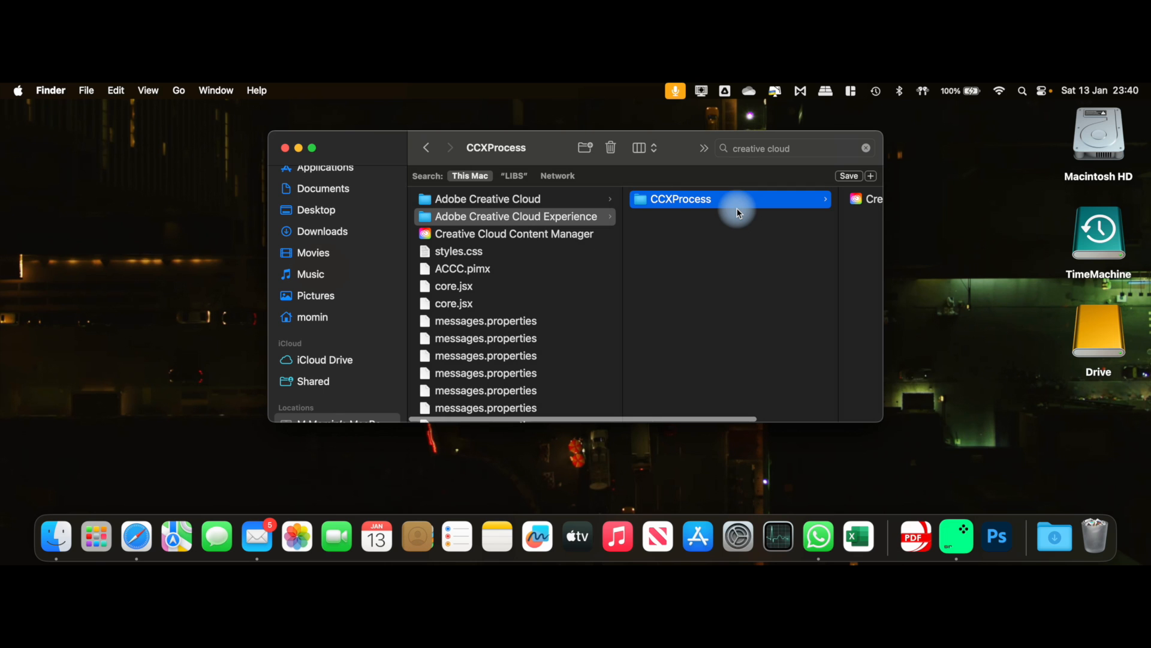
# Step: Select Creative Cloud Content Manager in the search results, then bring up CleanMyMac X
pyautogui.scroll(-3)
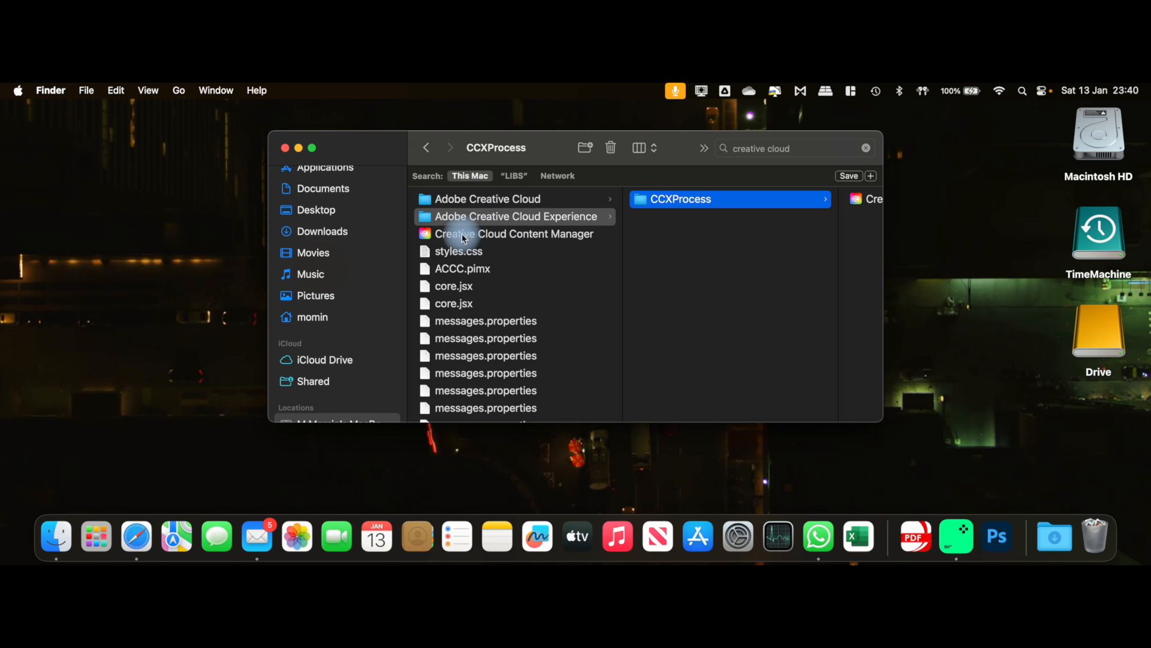
pyautogui.click(514, 233)
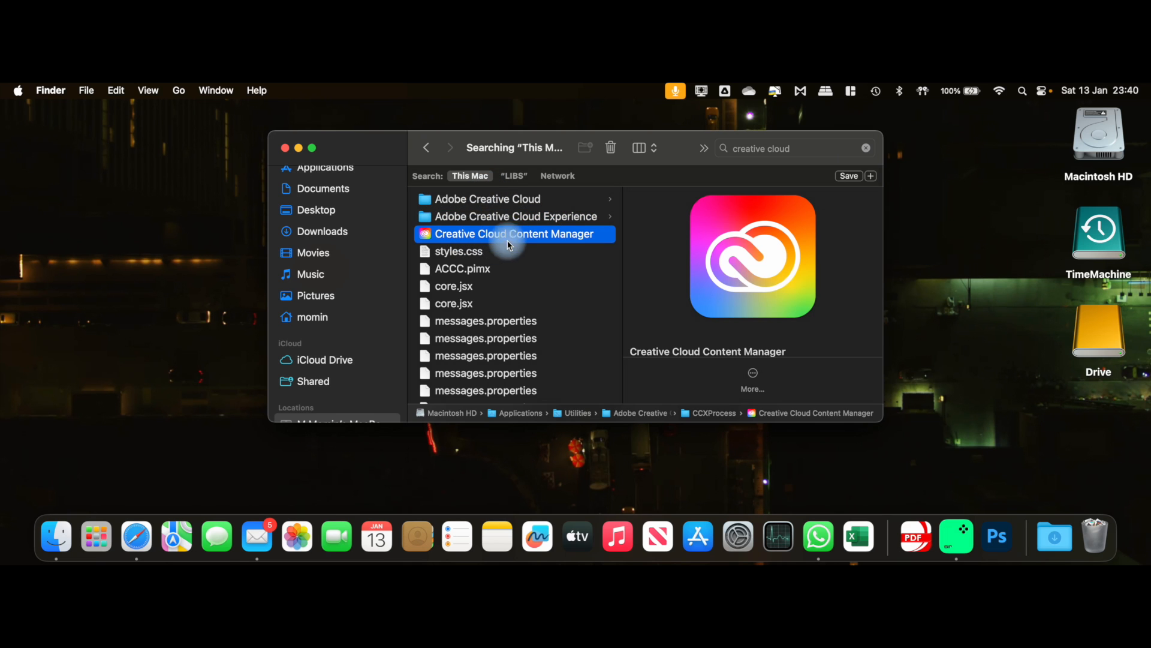
pyautogui.moveTo(504, 224)
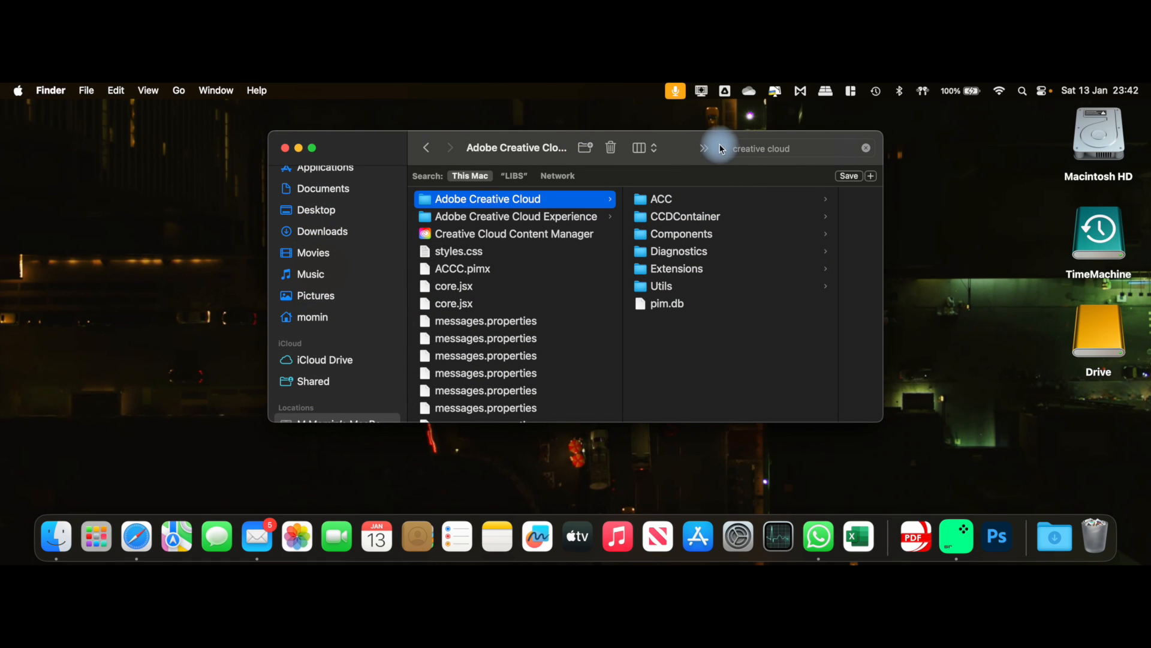
pyautogui.click(774, 91)
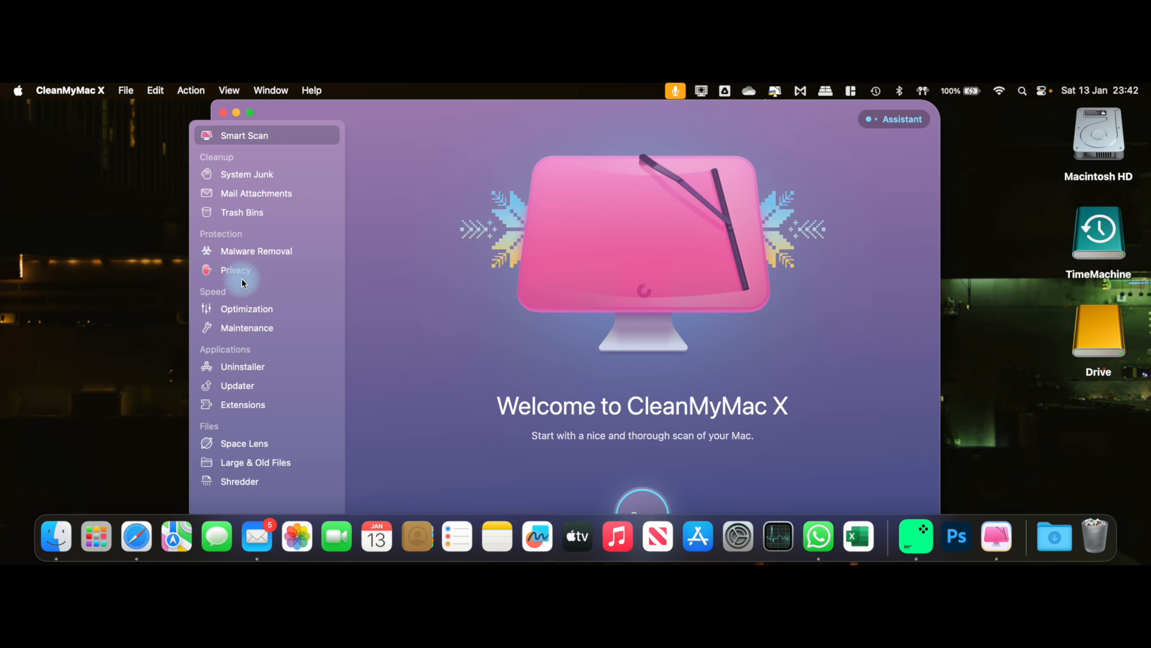
pyautogui.moveTo(290, 348)
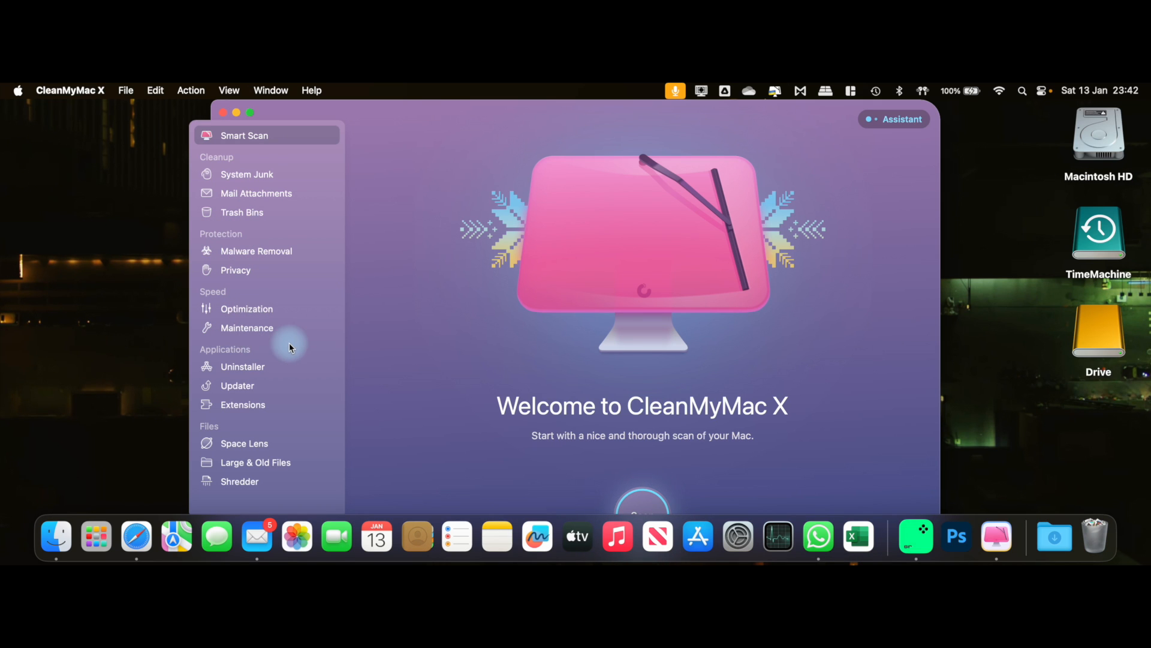
# Step: Search the Uninstaller for 'adobe' and expand Core Sync's preferences and supporting files
pyautogui.click(243, 366)
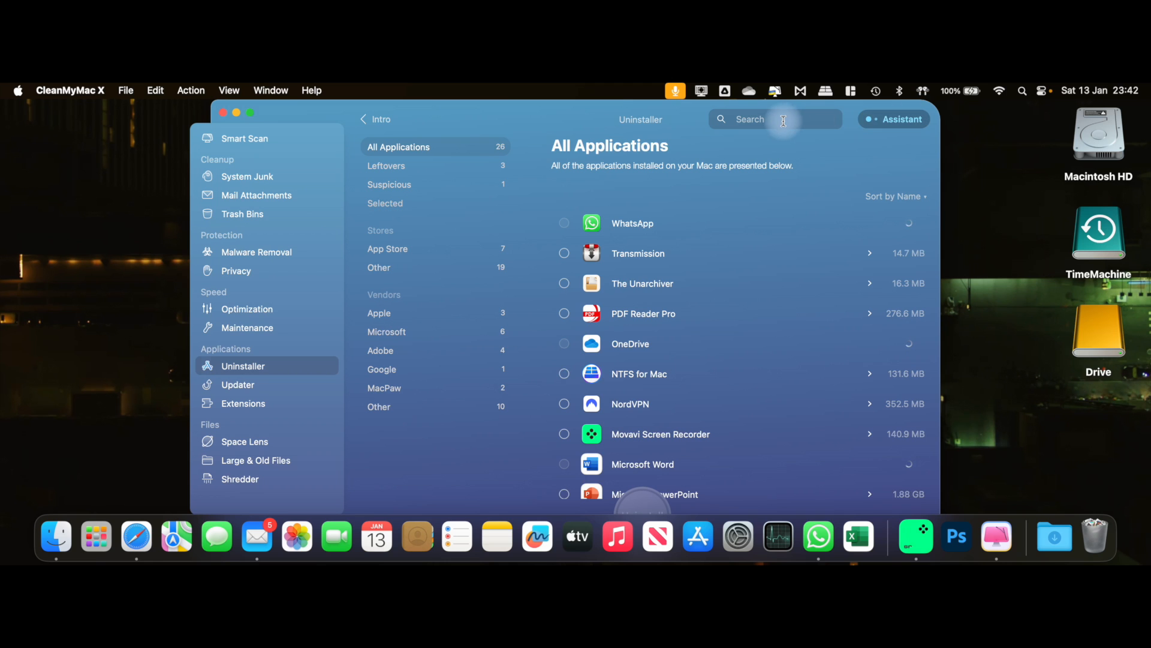
pyautogui.write('adob')
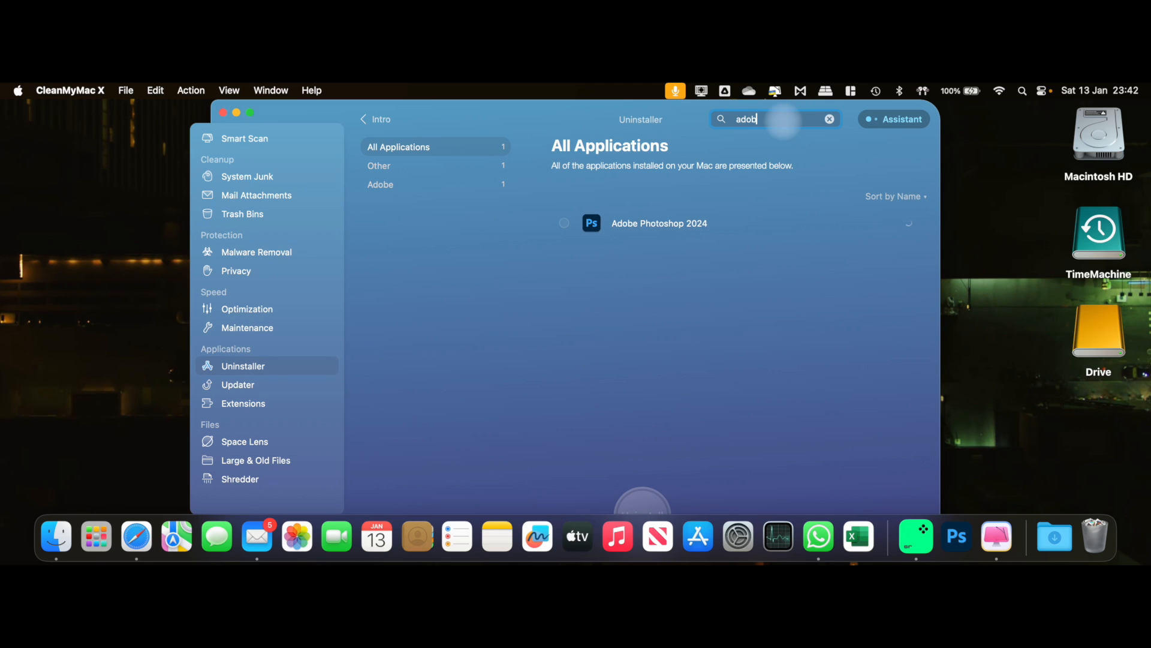
pyautogui.click(394, 169)
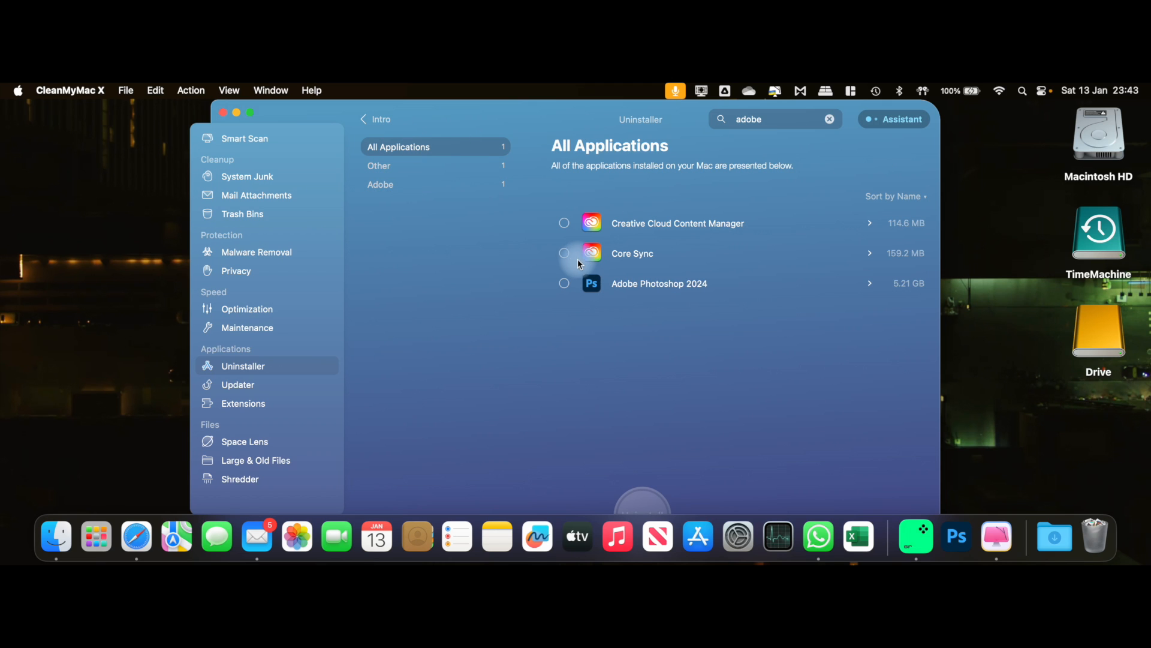
pyautogui.moveTo(567, 226)
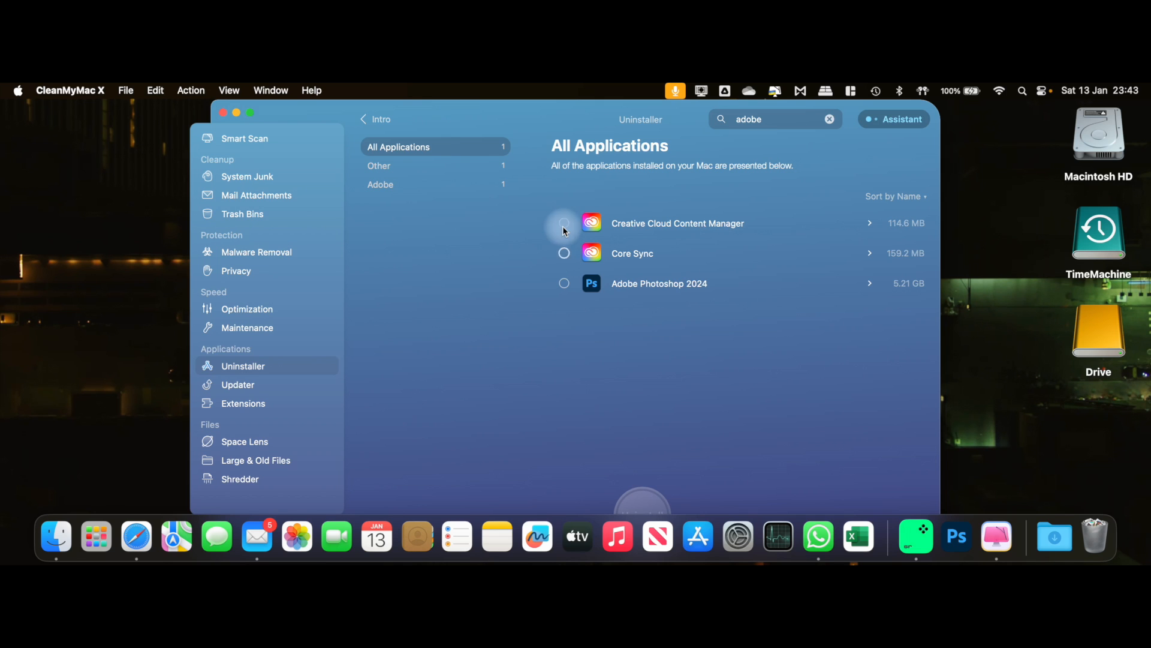
pyautogui.click(869, 253)
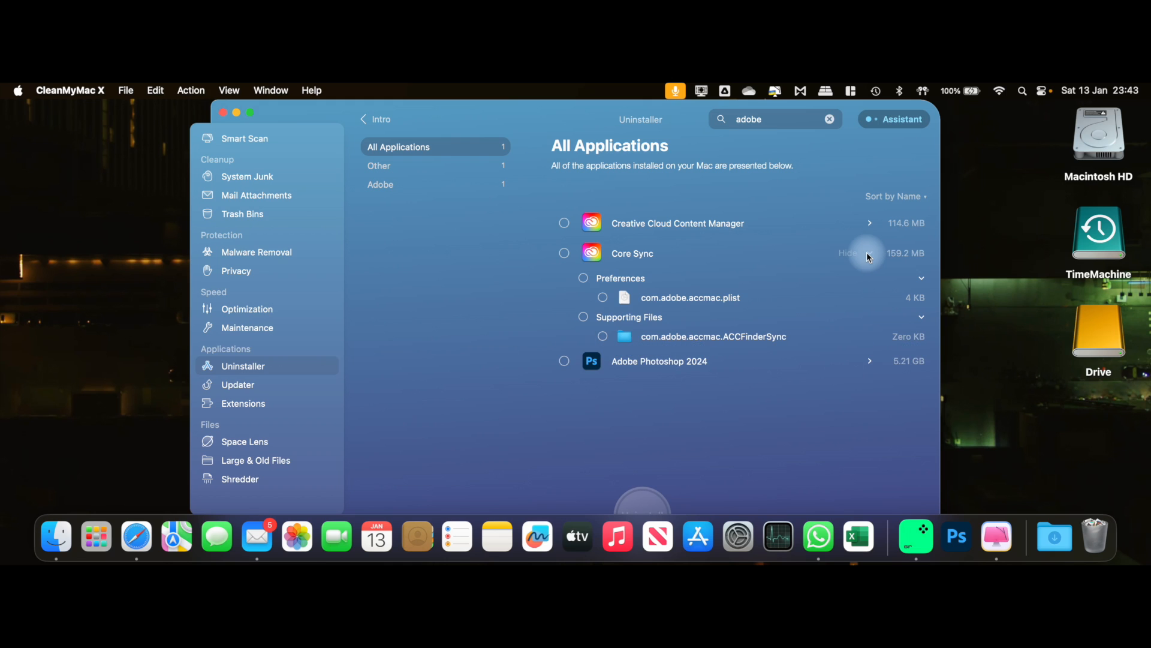
pyautogui.moveTo(814, 253)
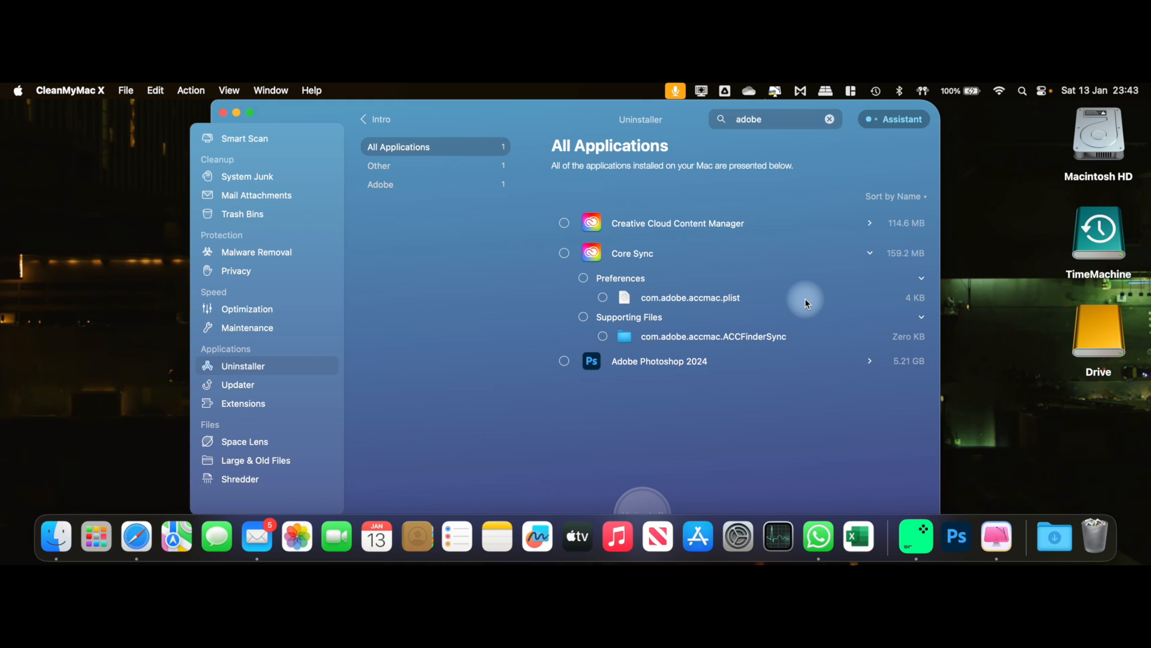
pyautogui.moveTo(667, 366)
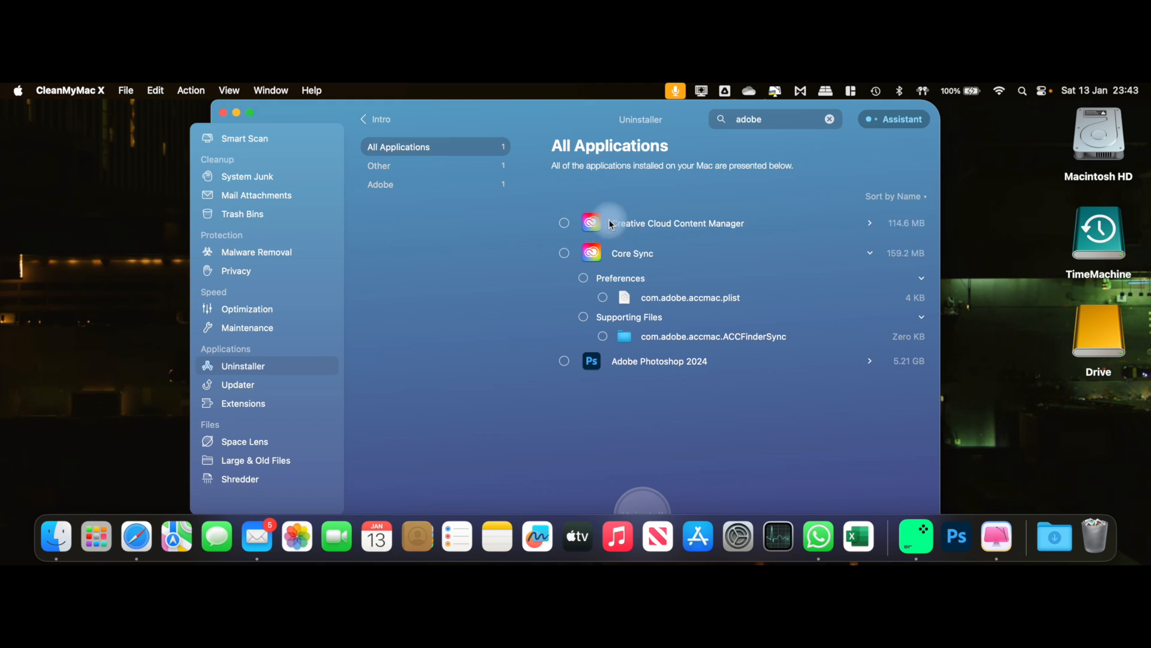
pyautogui.moveTo(650, 256)
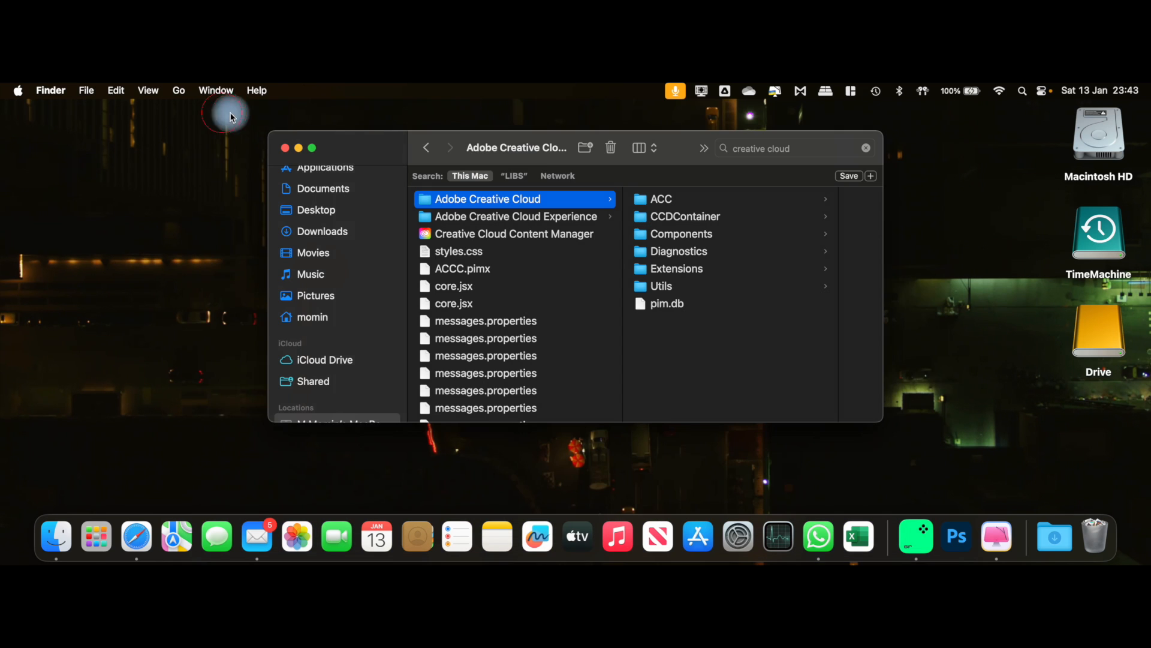
# Step: Close the 'creative cloud' Finder search results window to clear the desktop
pyautogui.click(285, 147)
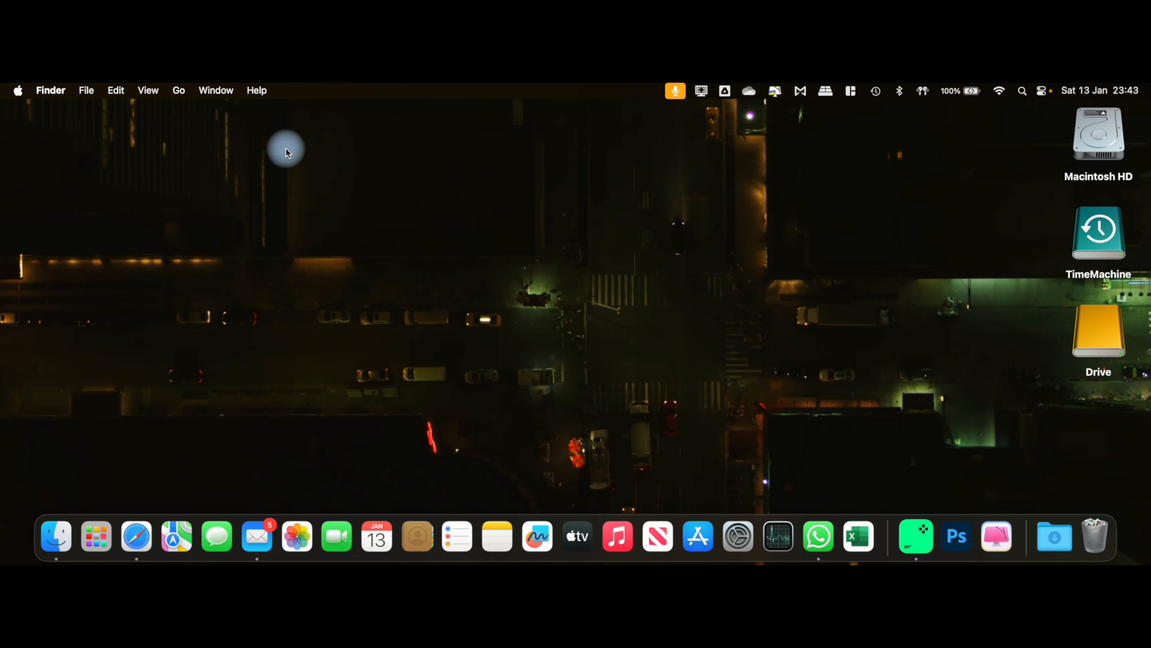